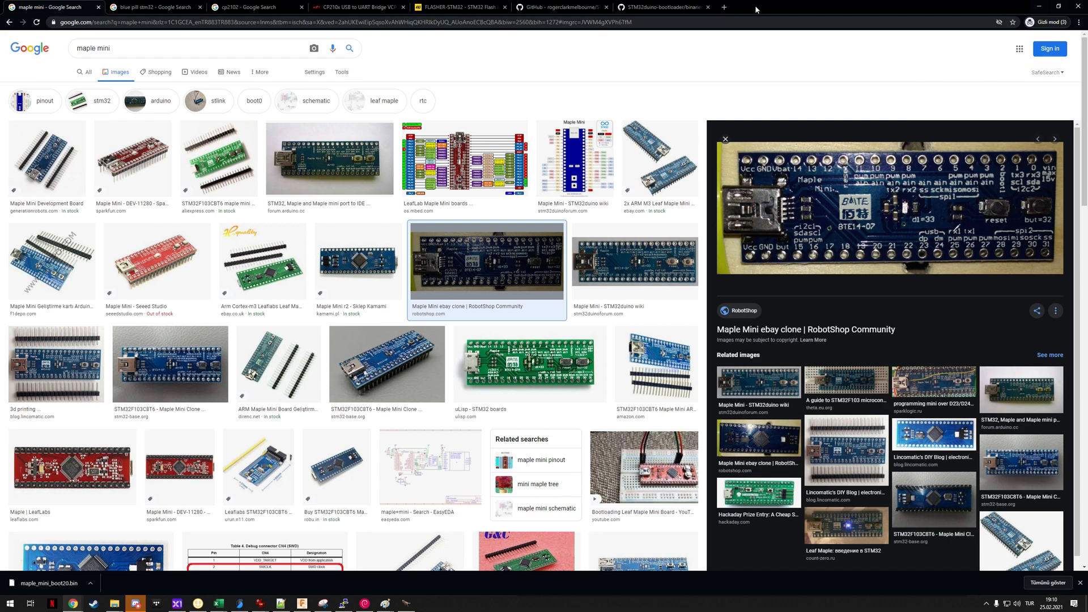
Step: Bring up the blue pill wiring diagram and the CP2102 image results
click(147, 7)
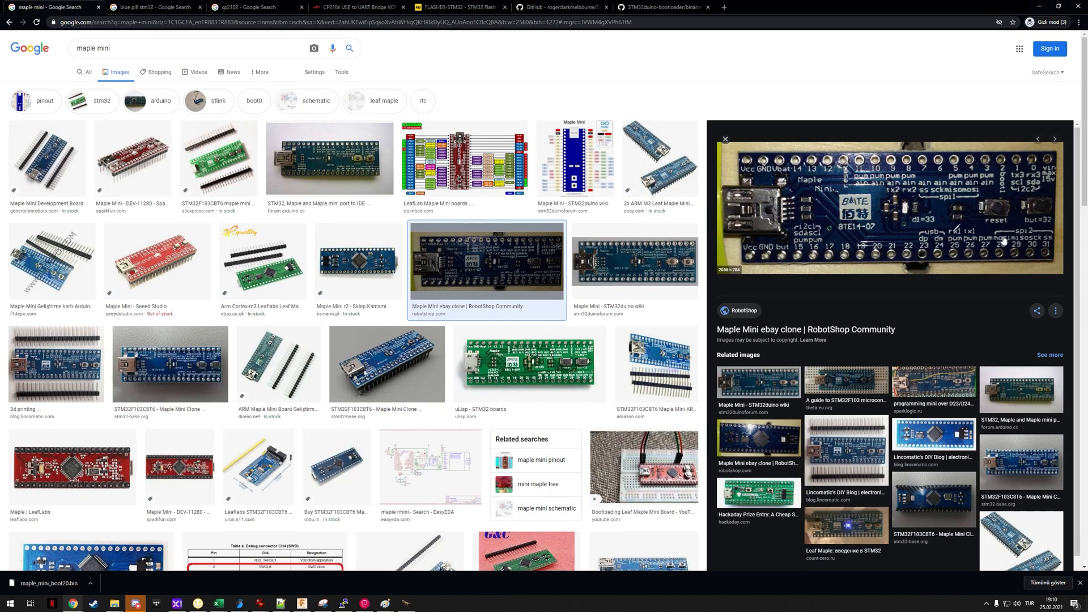
click(150, 7)
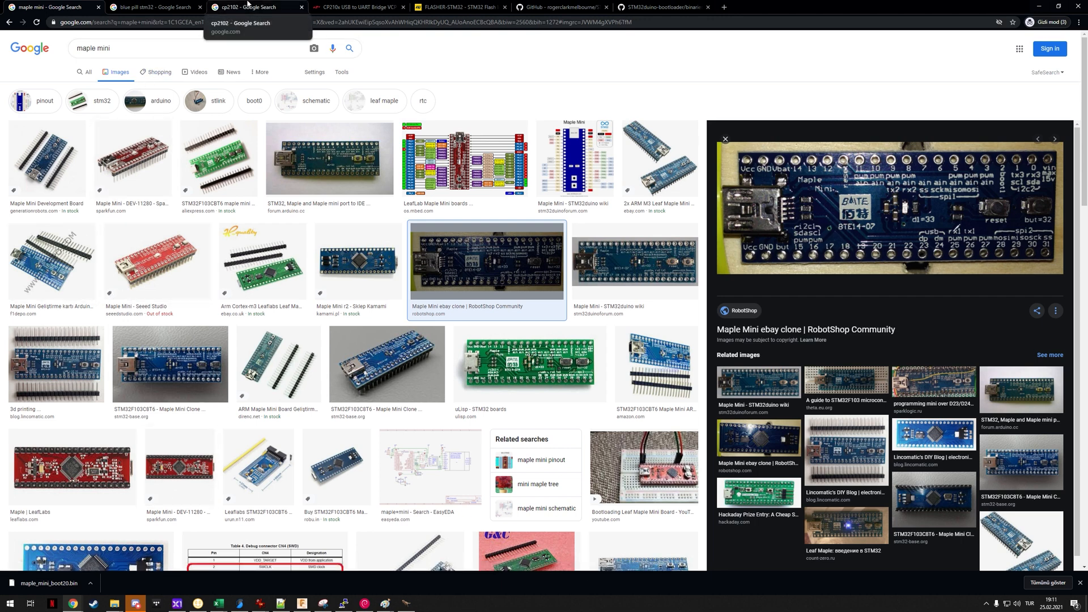
click(243, 6)
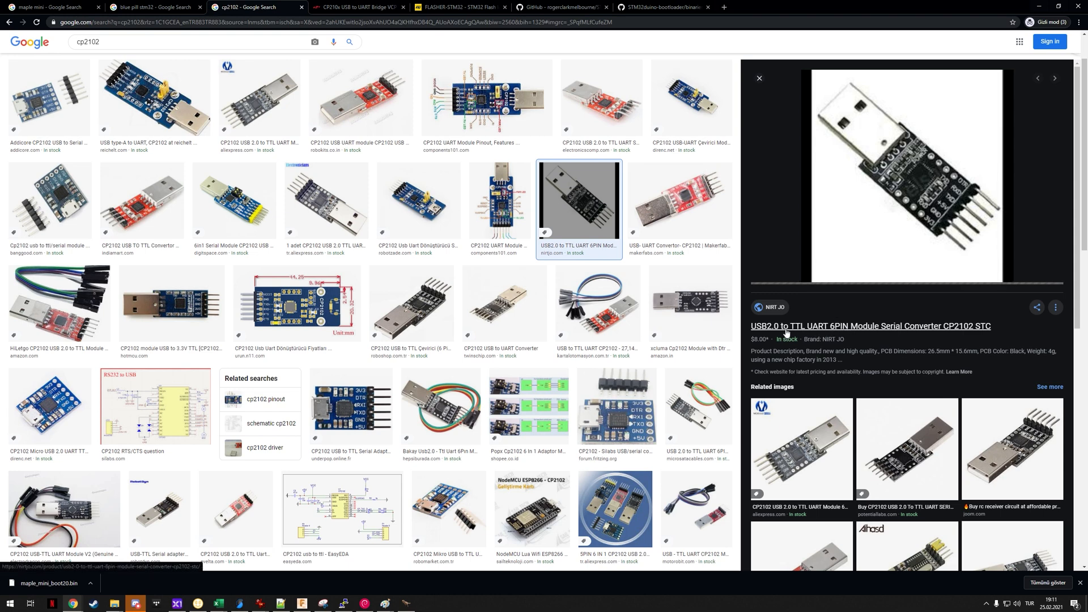
mouse_move(863, 252)
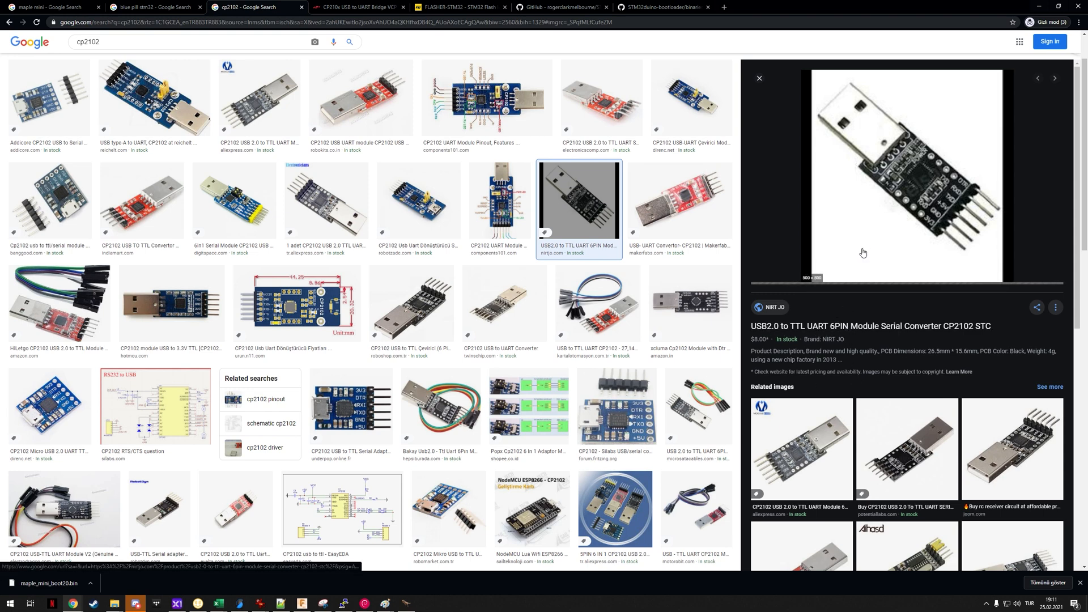
mouse_move(861, 211)
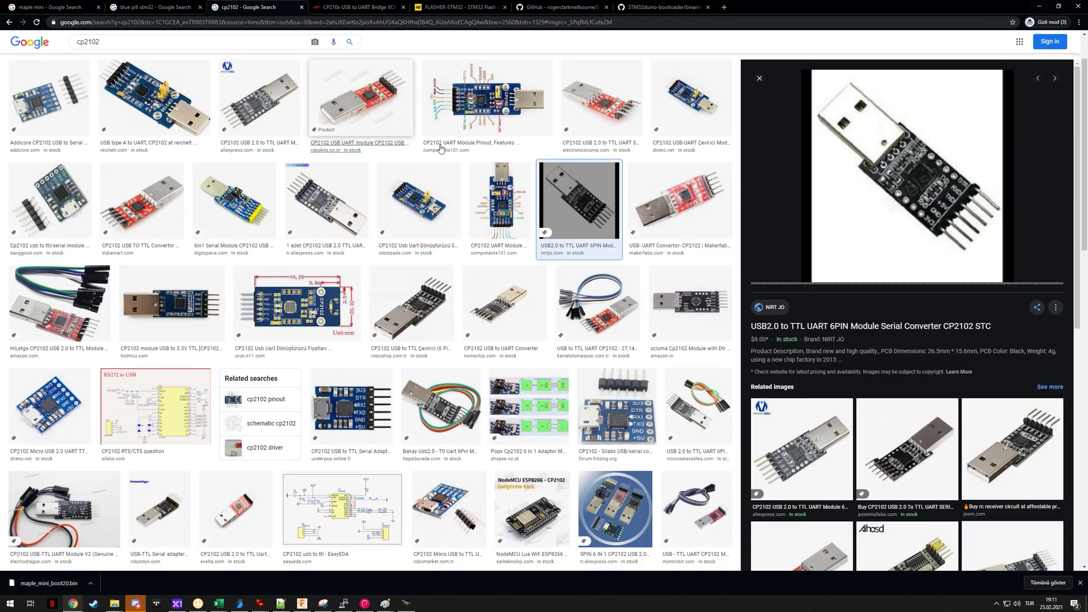
Step: Review the CP210x USB-to-UART driver page, then return to the Maple Mini wiring results
click(357, 7)
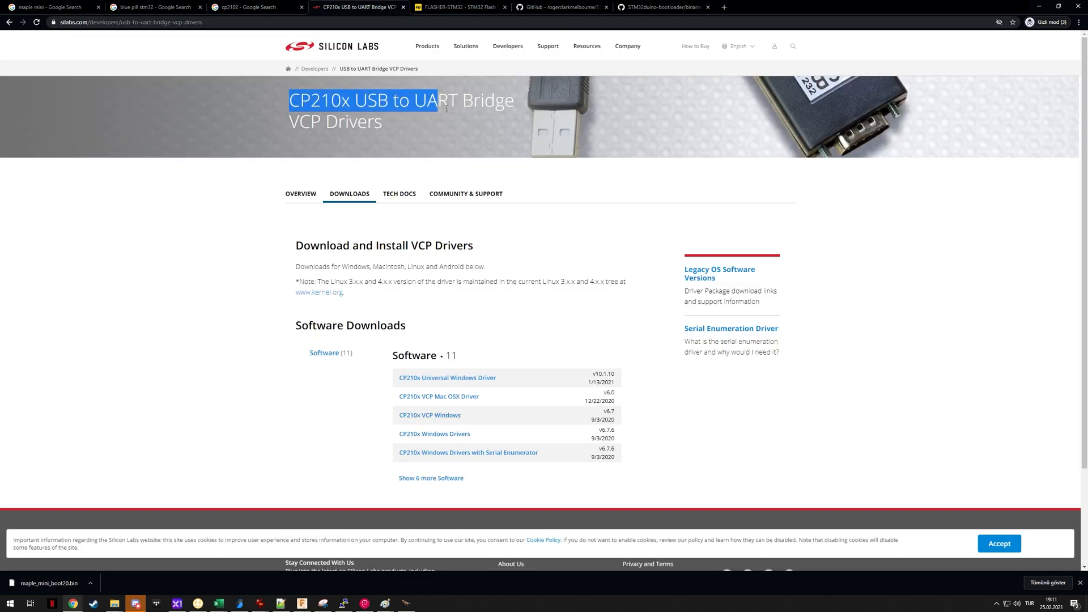
click(402, 131)
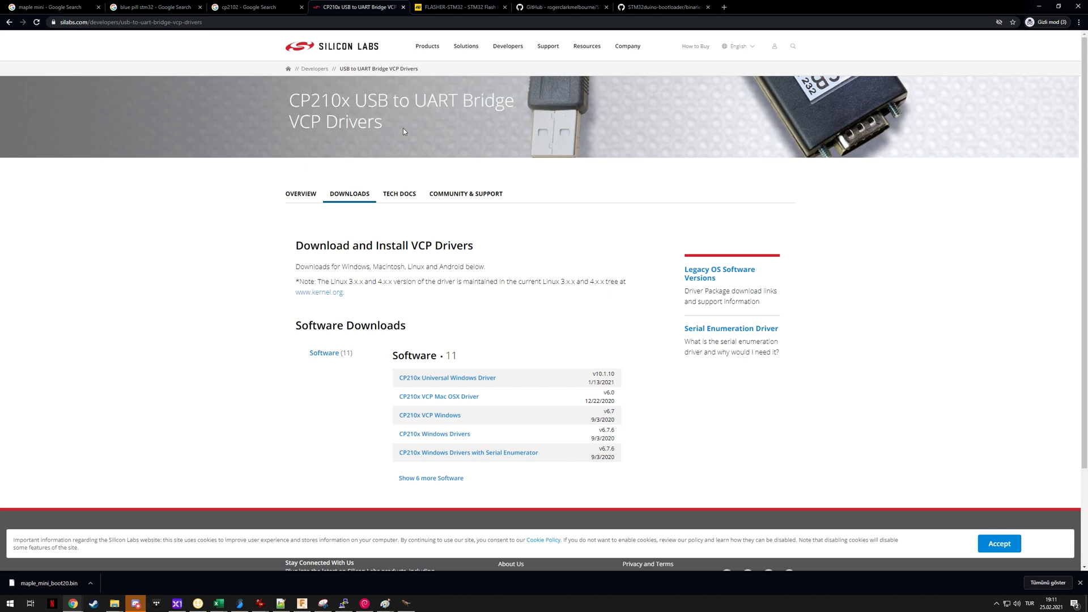
double_click(193, 21)
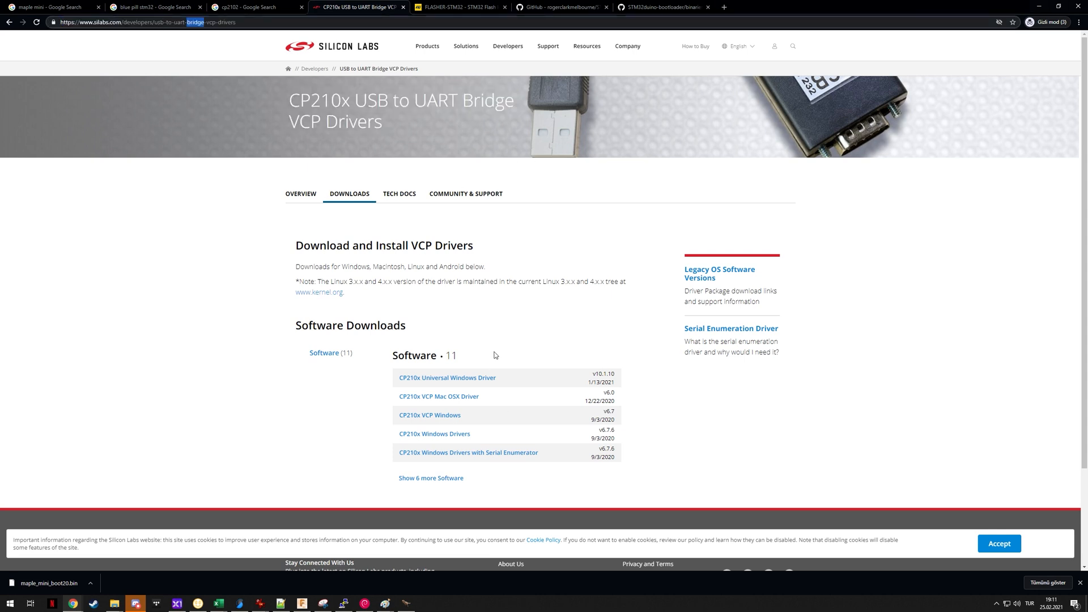
click(52, 7)
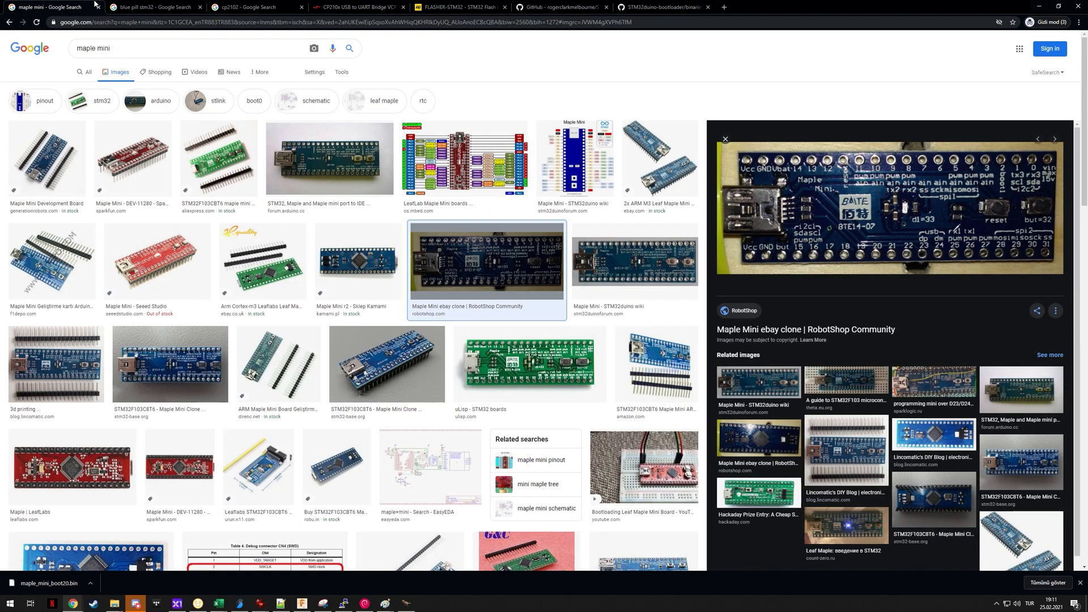
mouse_move(1011, 289)
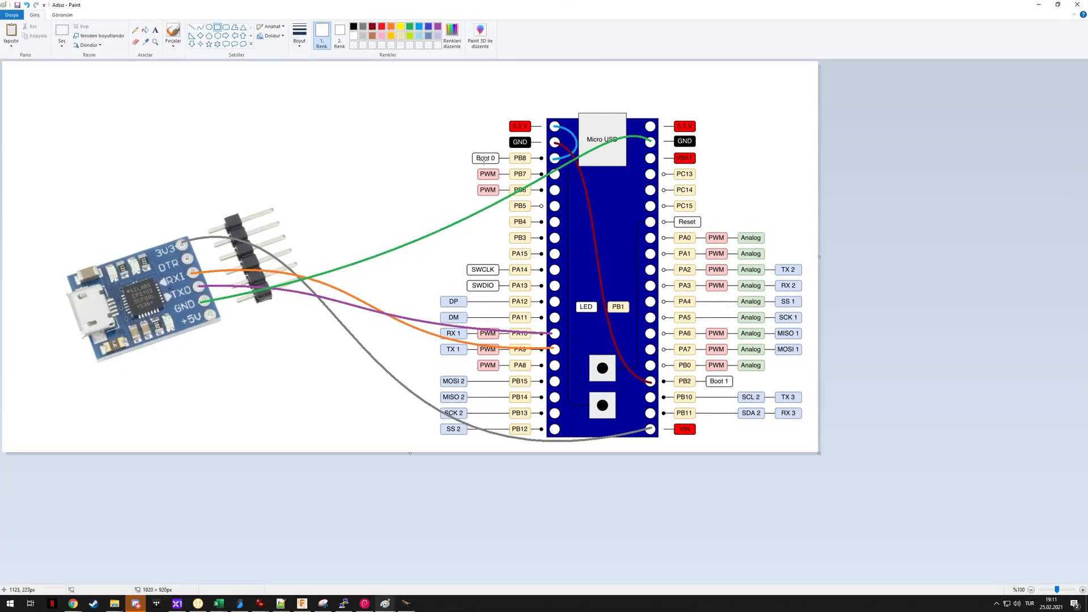
mouse_move(529, 126)
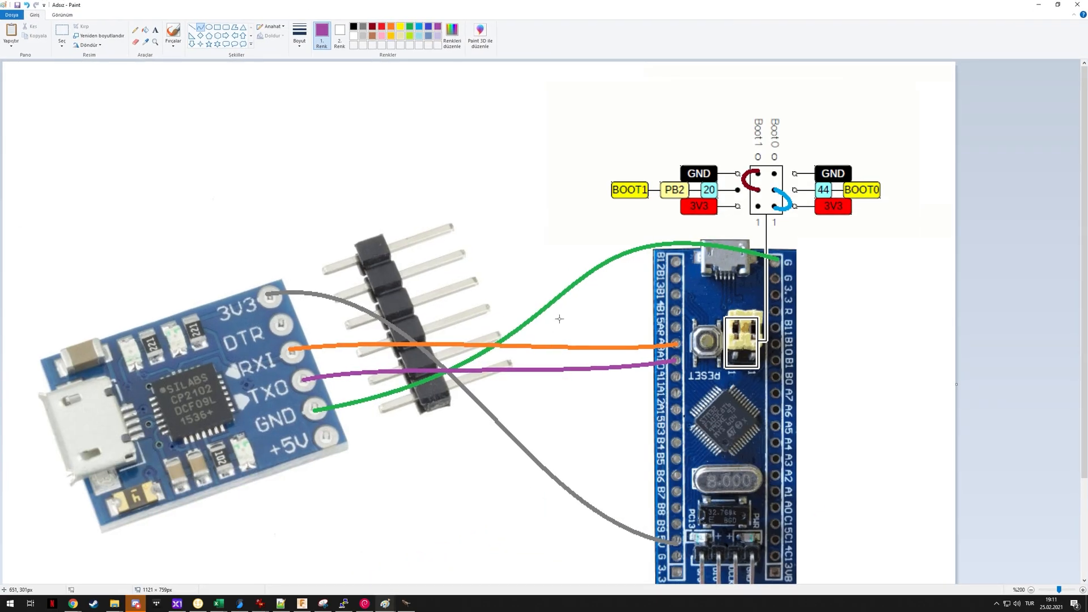
mouse_move(673, 163)
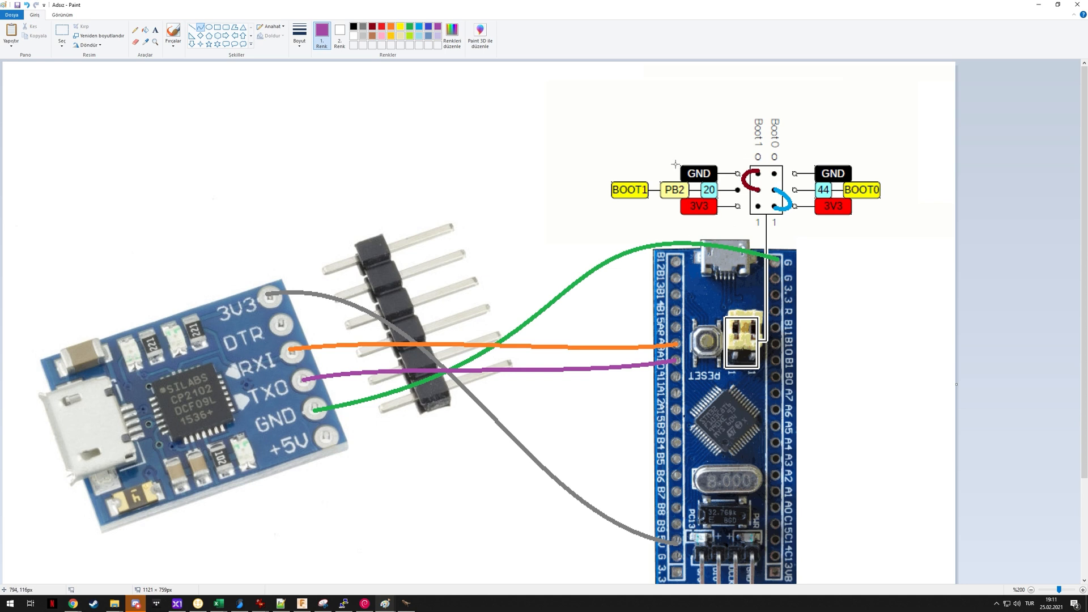
mouse_move(757, 176)
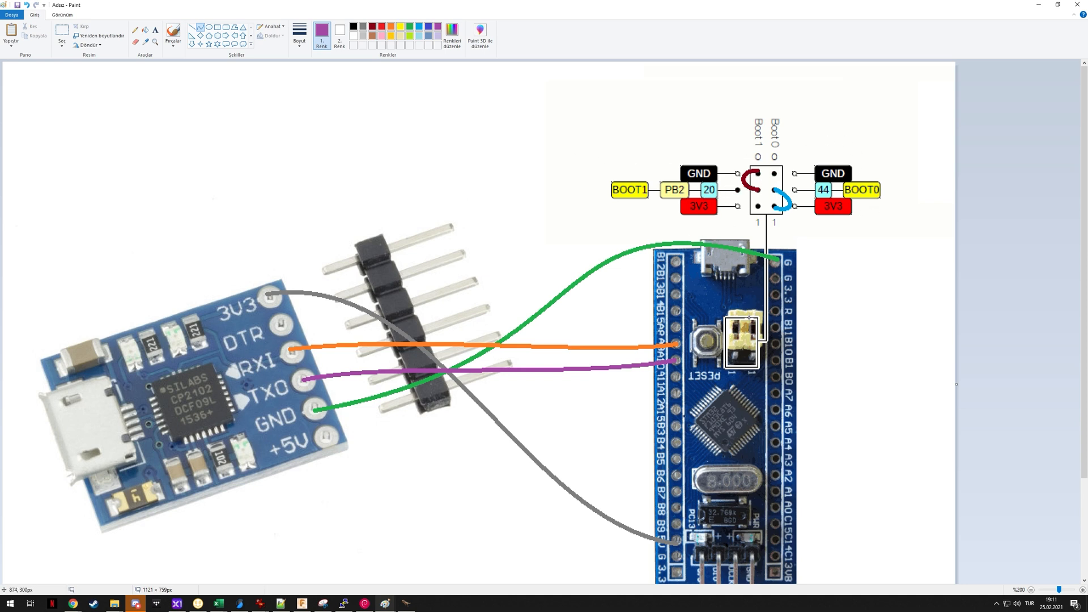
mouse_move(789, 221)
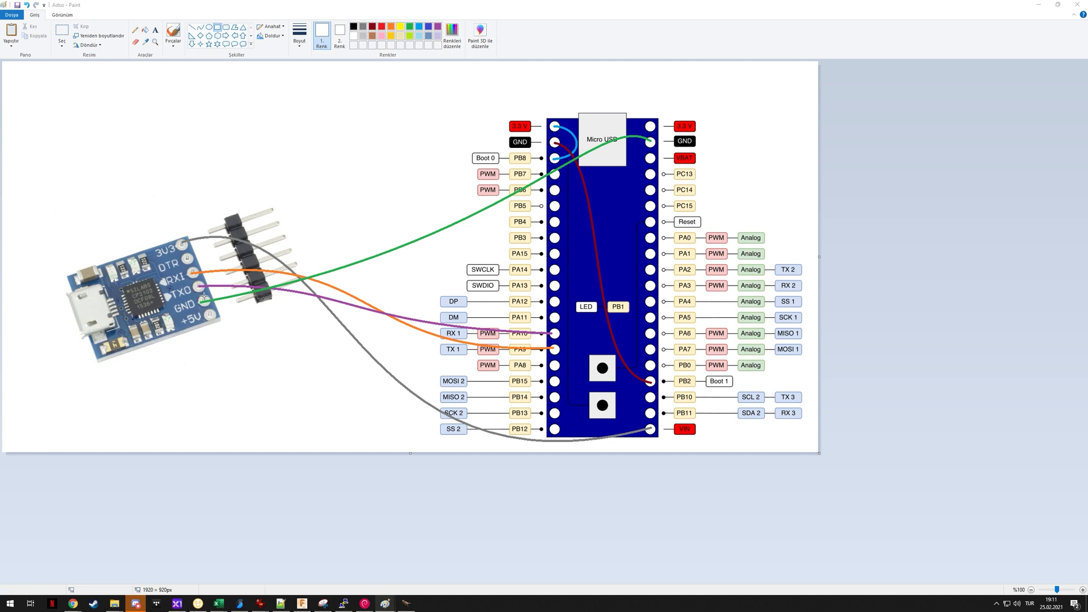
mouse_move(622, 132)
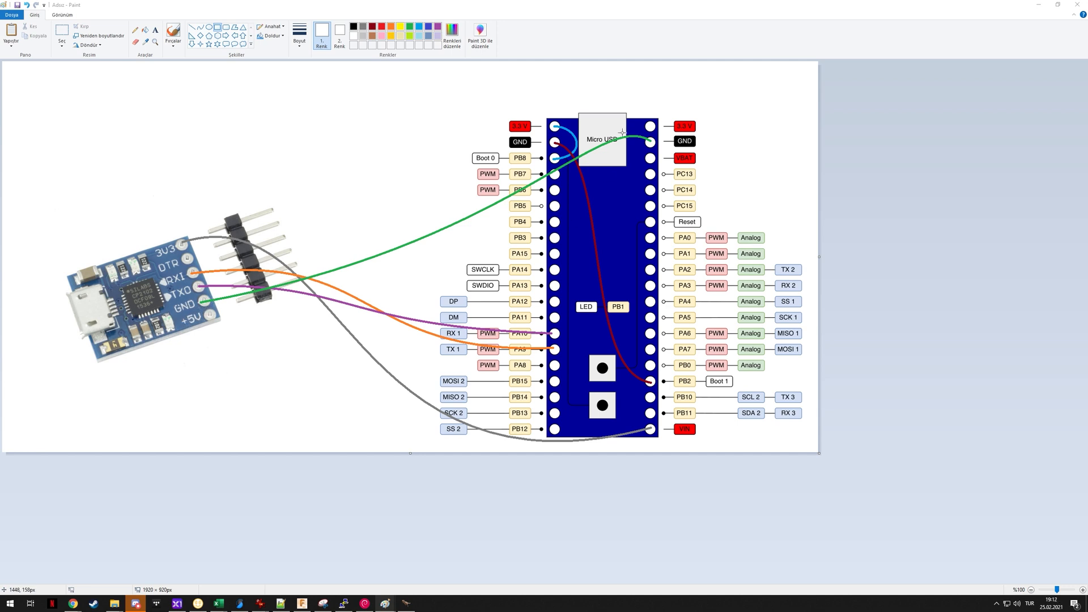
mouse_move(179, 251)
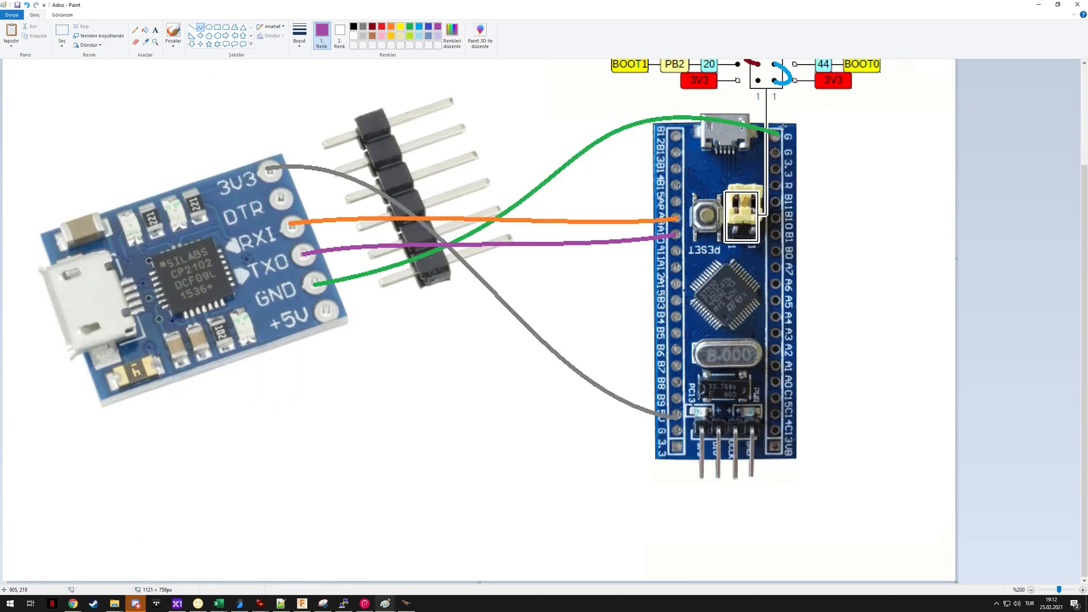
mouse_move(246, 186)
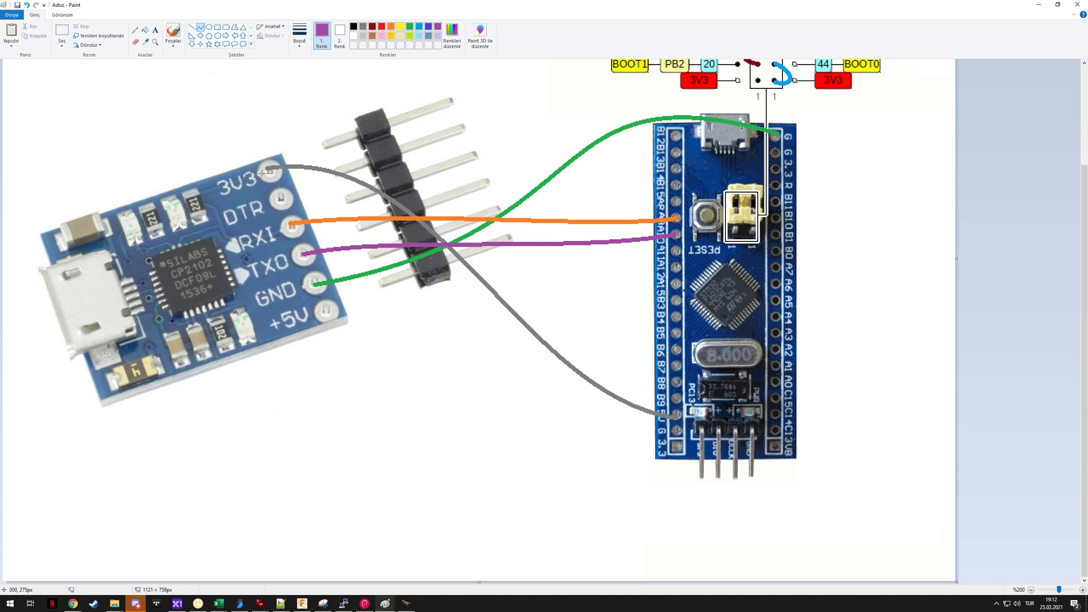
mouse_move(601, 363)
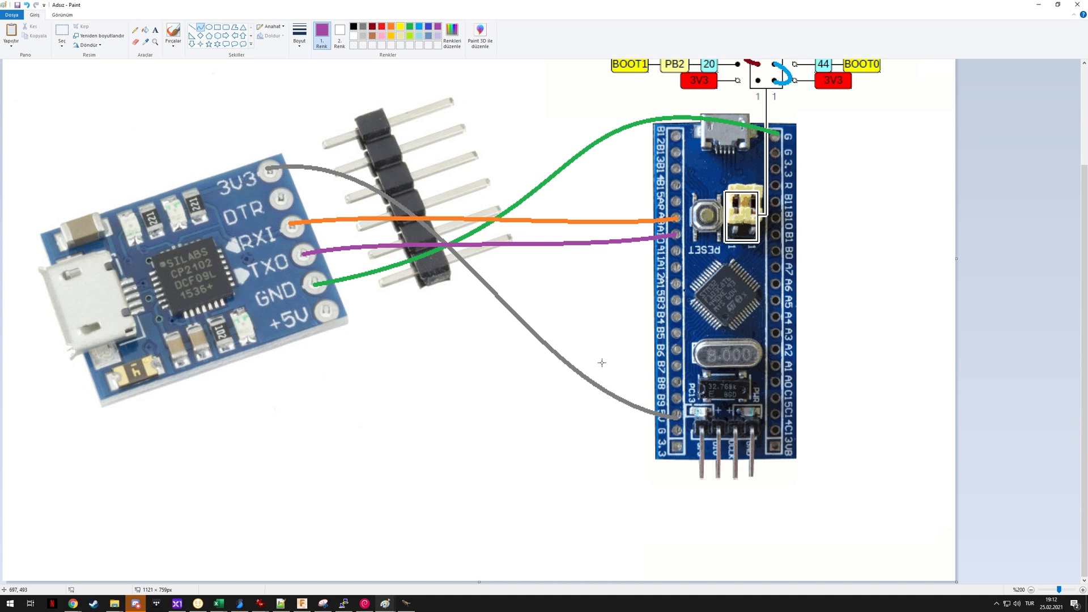
mouse_move(687, 415)
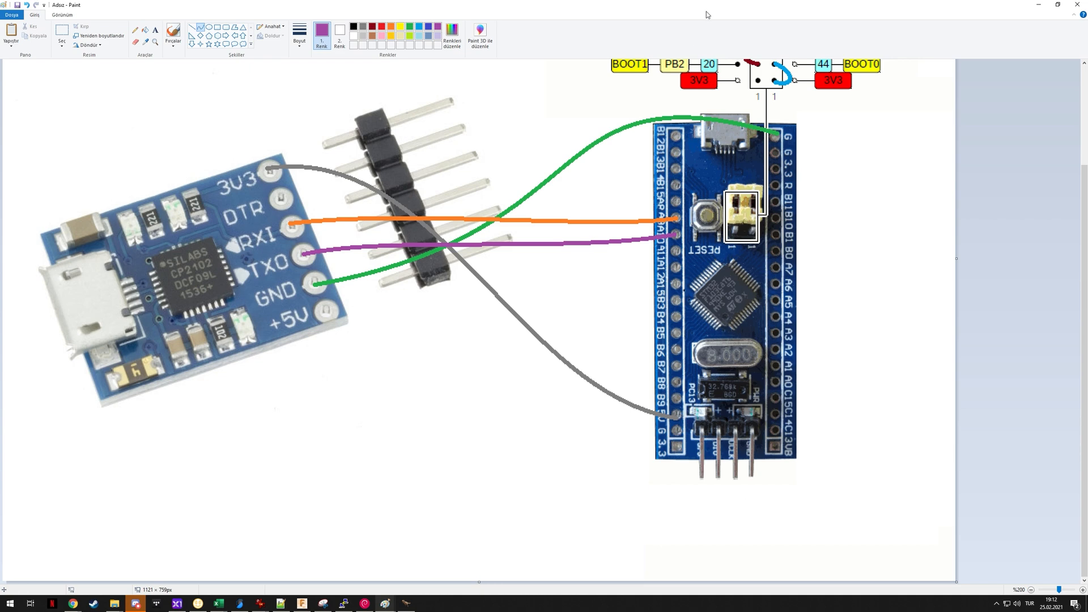
mouse_move(506, 187)
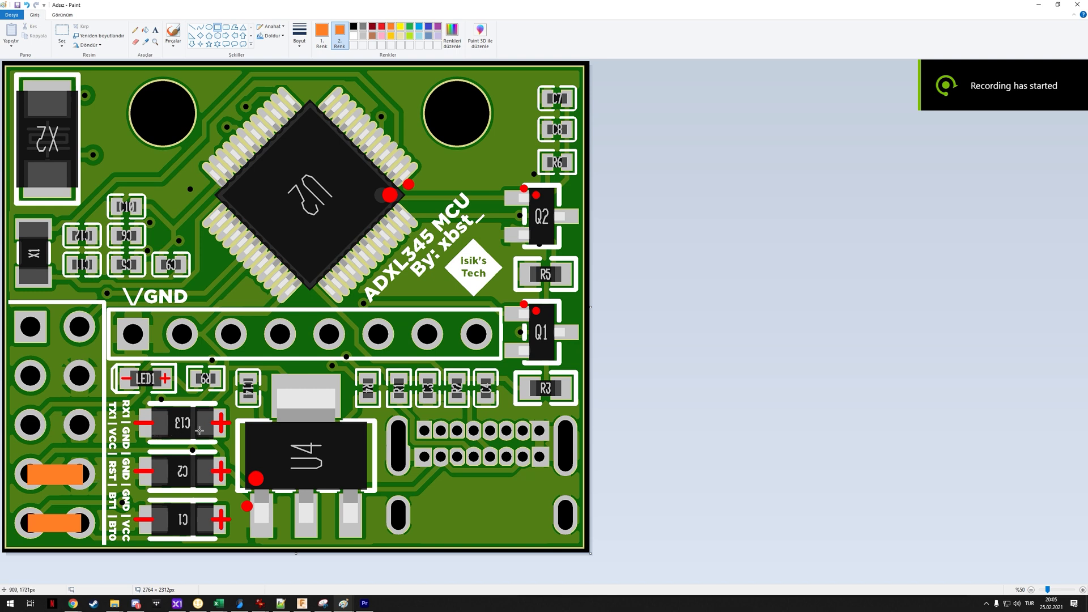
mouse_move(36, 481)
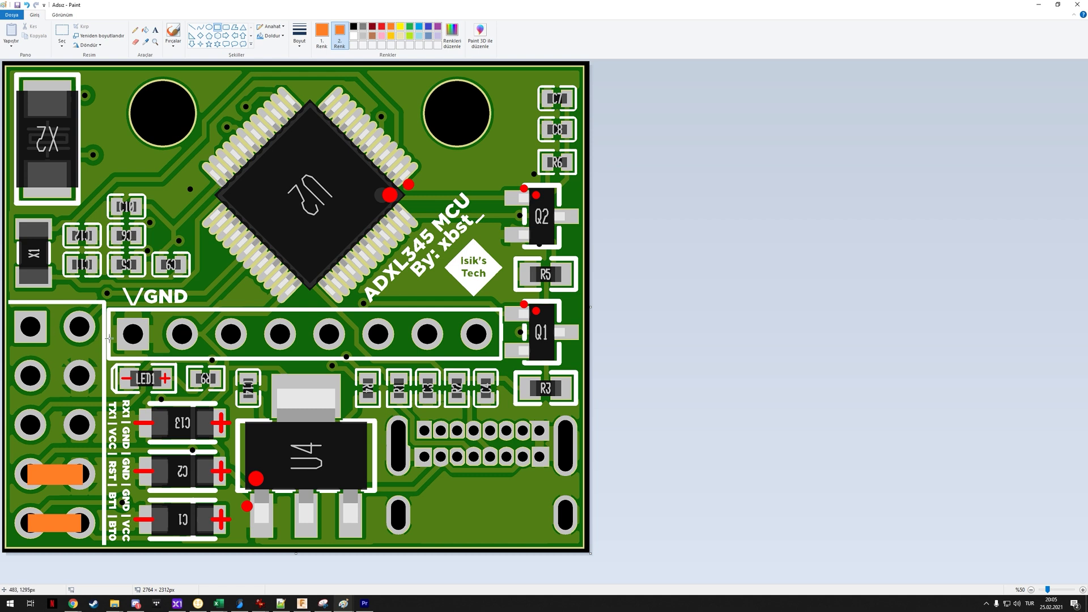
mouse_move(33, 346)
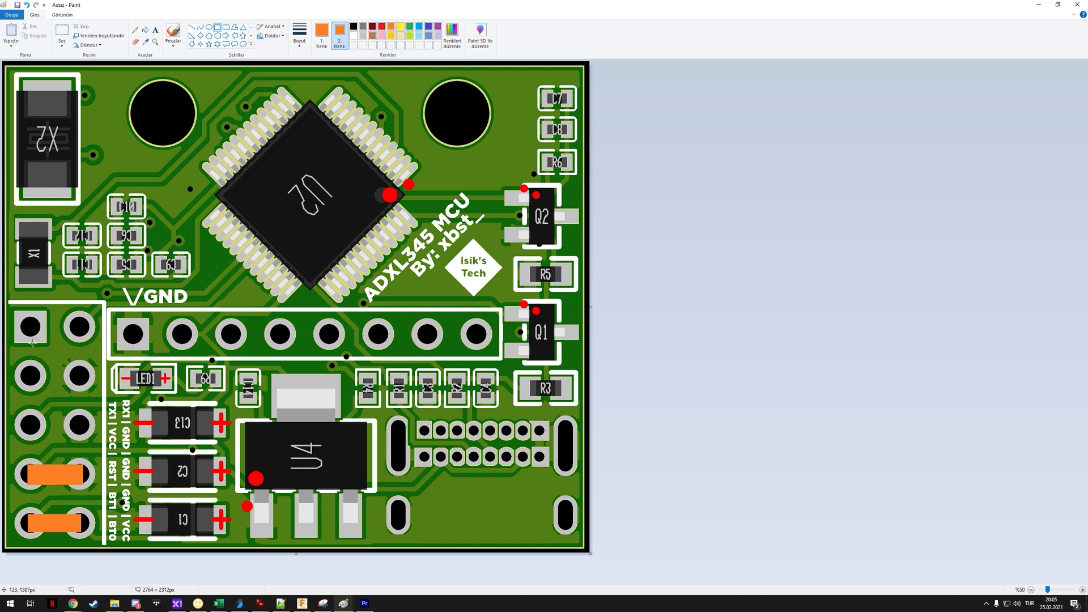
mouse_move(83, 328)
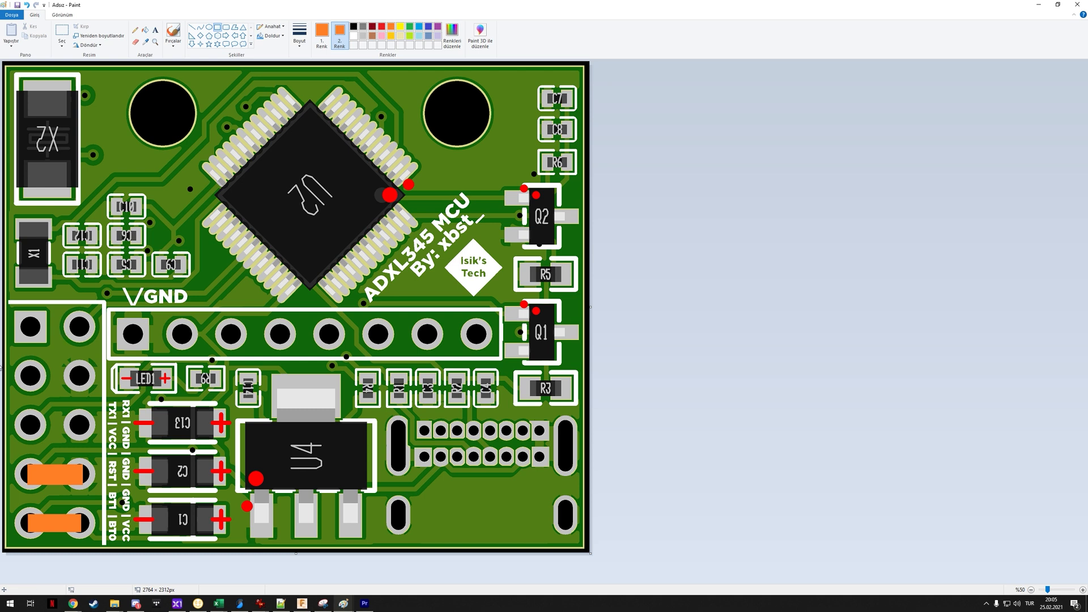
mouse_move(41, 382)
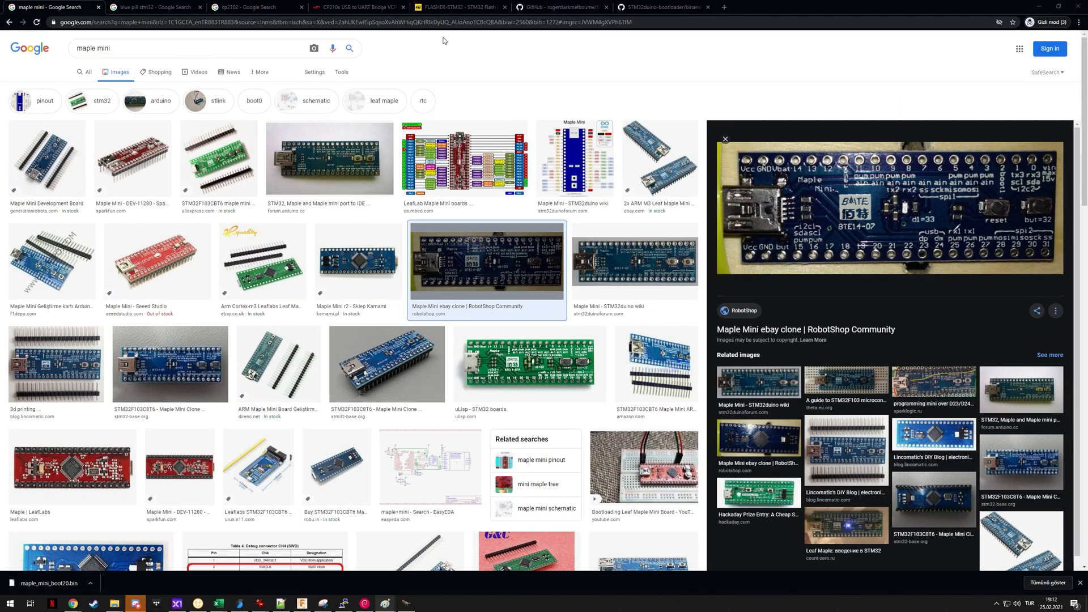
Step: Show the FLASHER-STM32 page scrolled to the Get Software entry for version 2.8.0
click(458, 7)
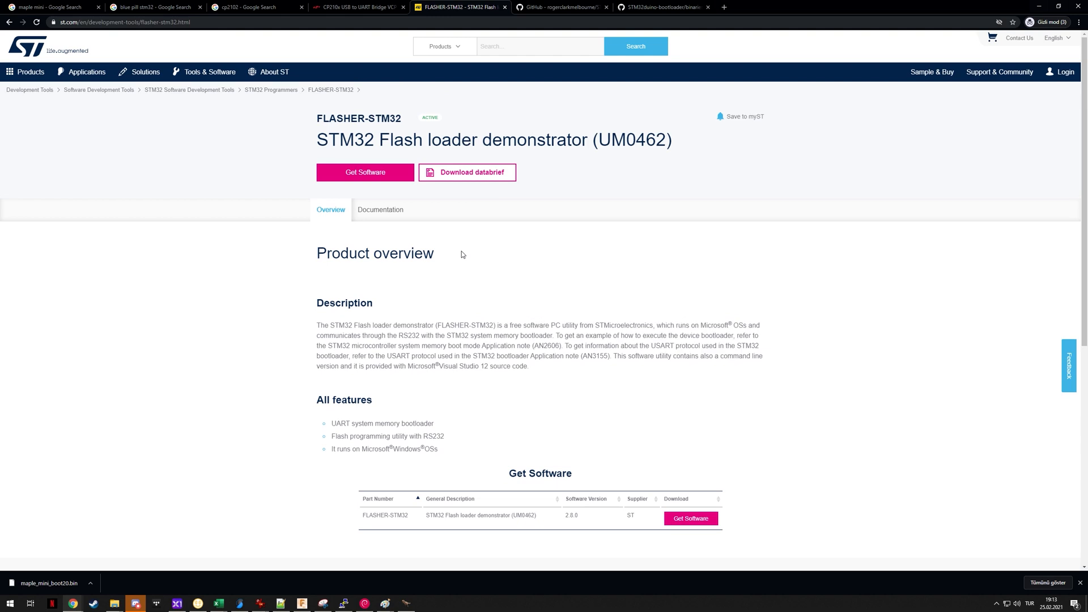
scroll(down, 3)
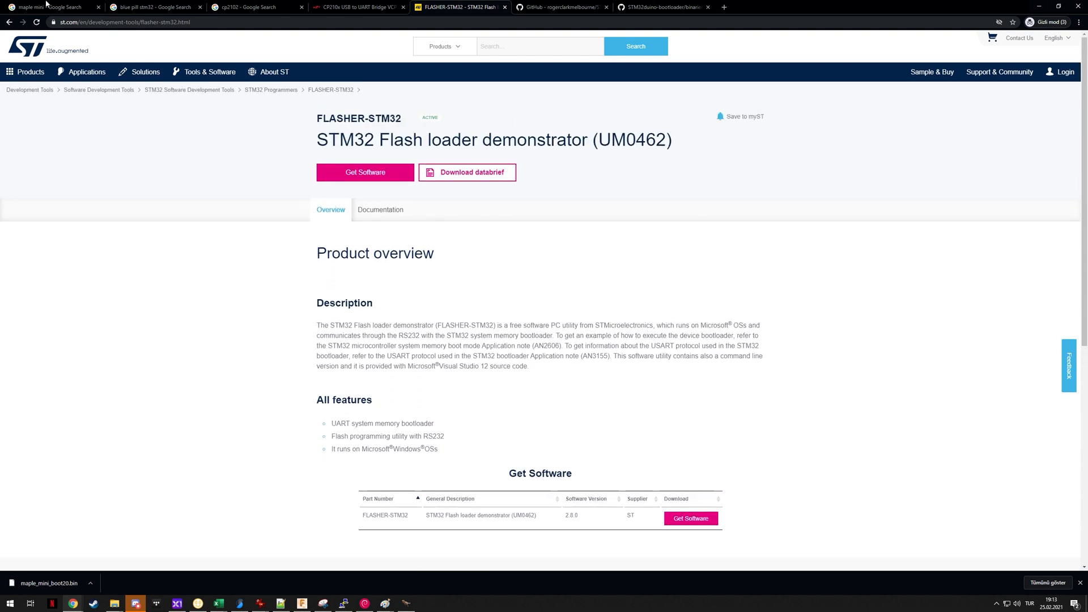
scroll(down, 3)
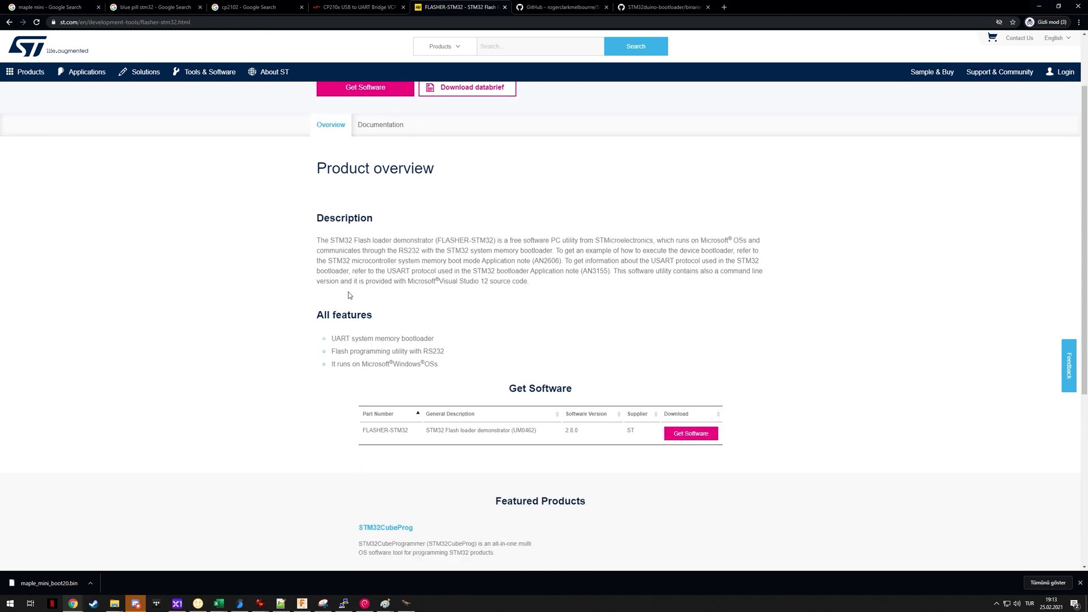
mouse_move(360, 295)
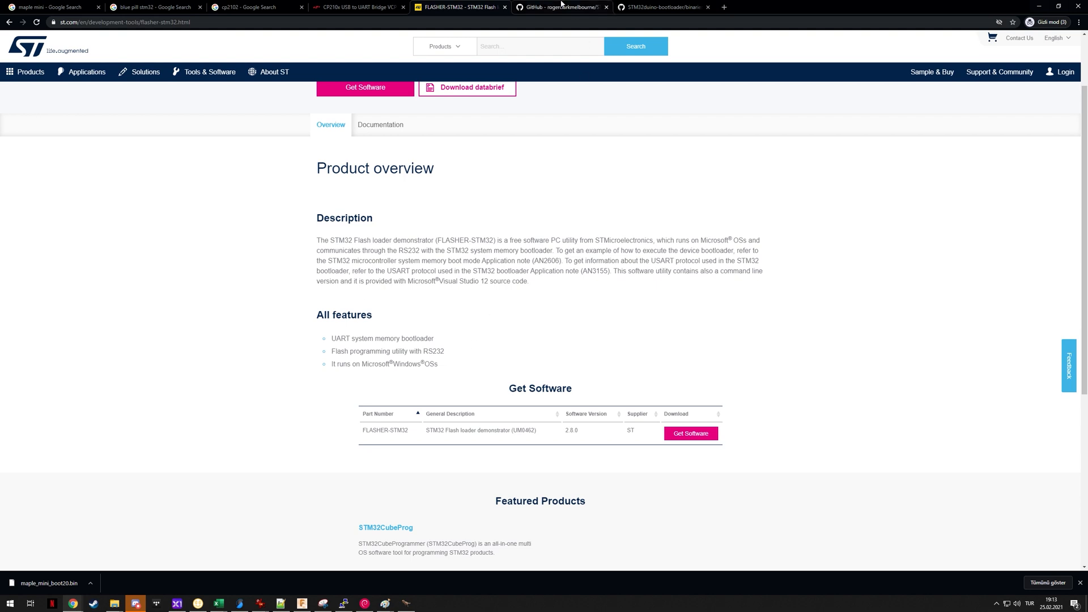
mouse_move(561, 6)
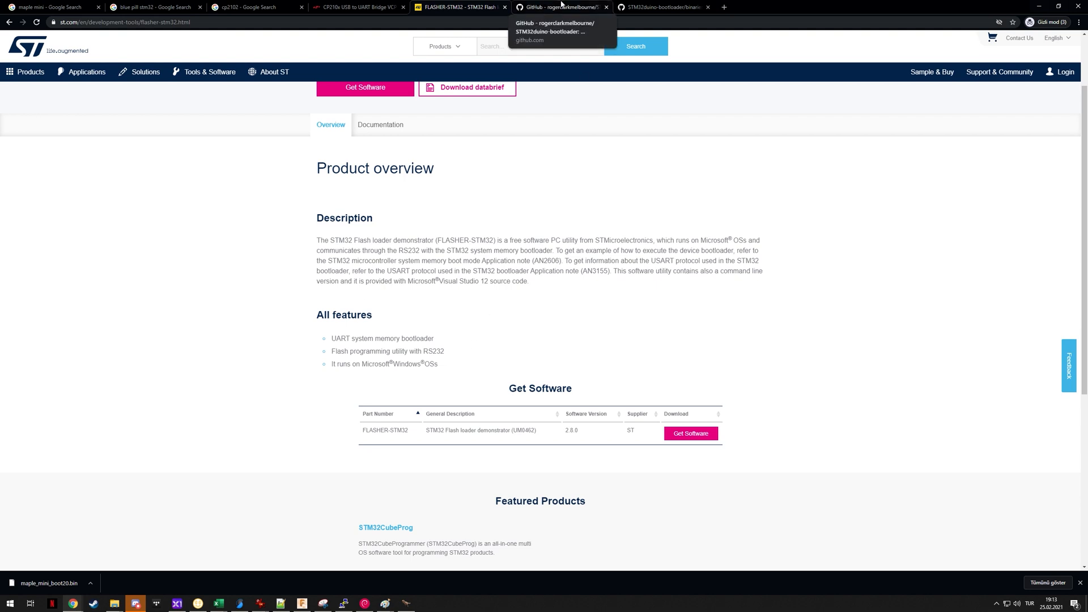
Step: Read the STM32duino-bootloader README on generic STM32F103 boards down to the binaries folder
click(562, 7)
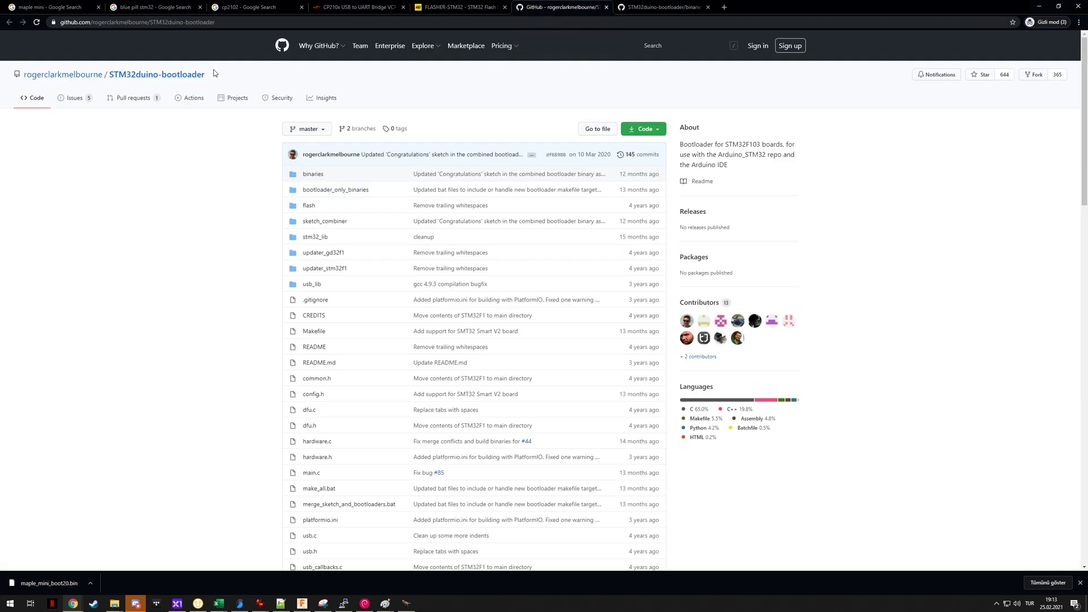
scroll(down, 3)
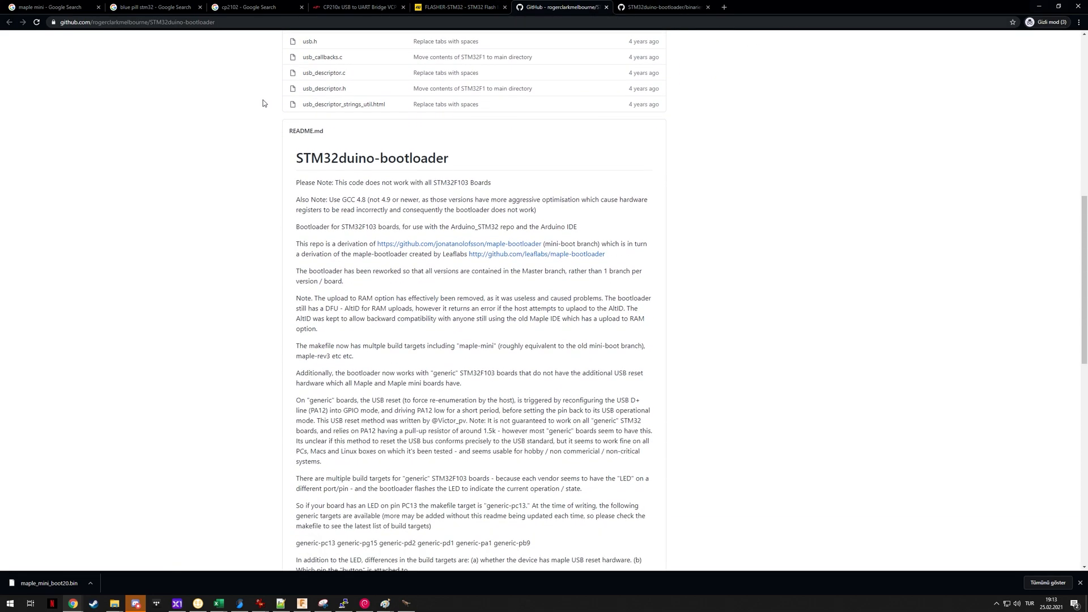
scroll(up, 3)
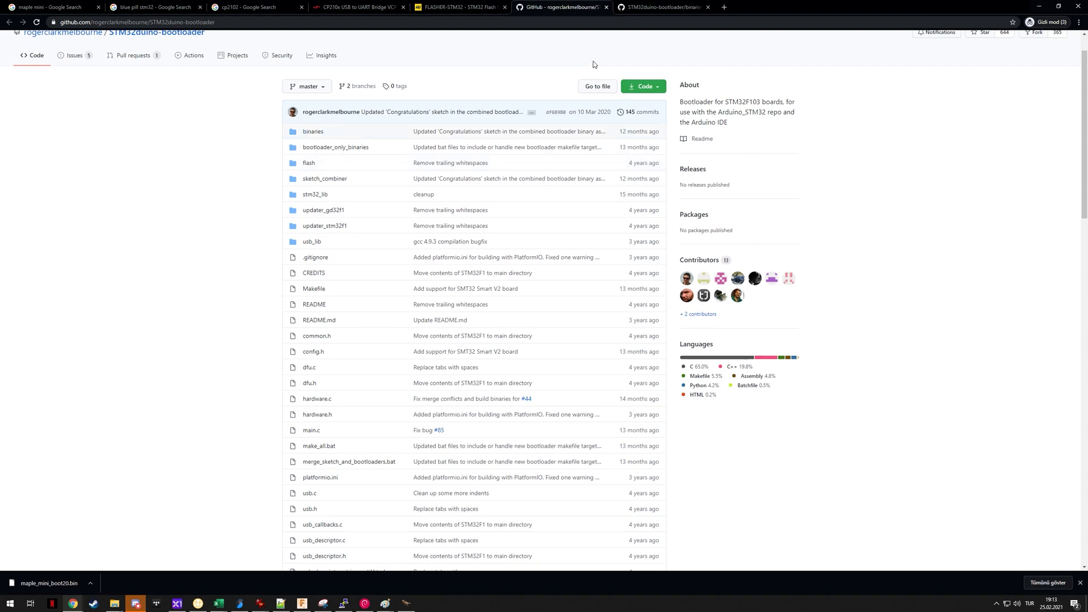
scroll(down, 3)
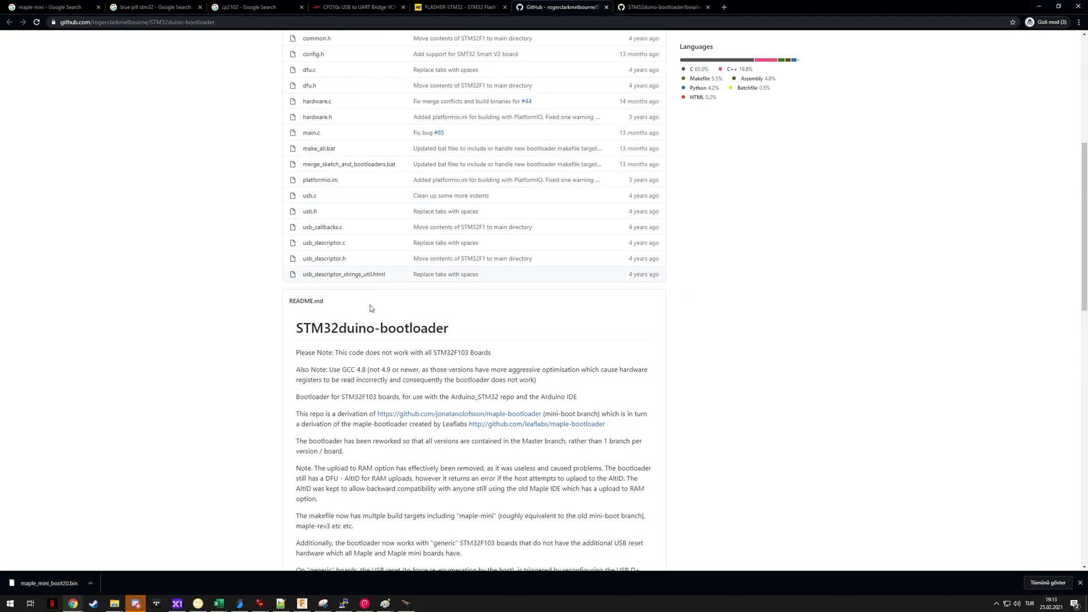
scroll(down, 3)
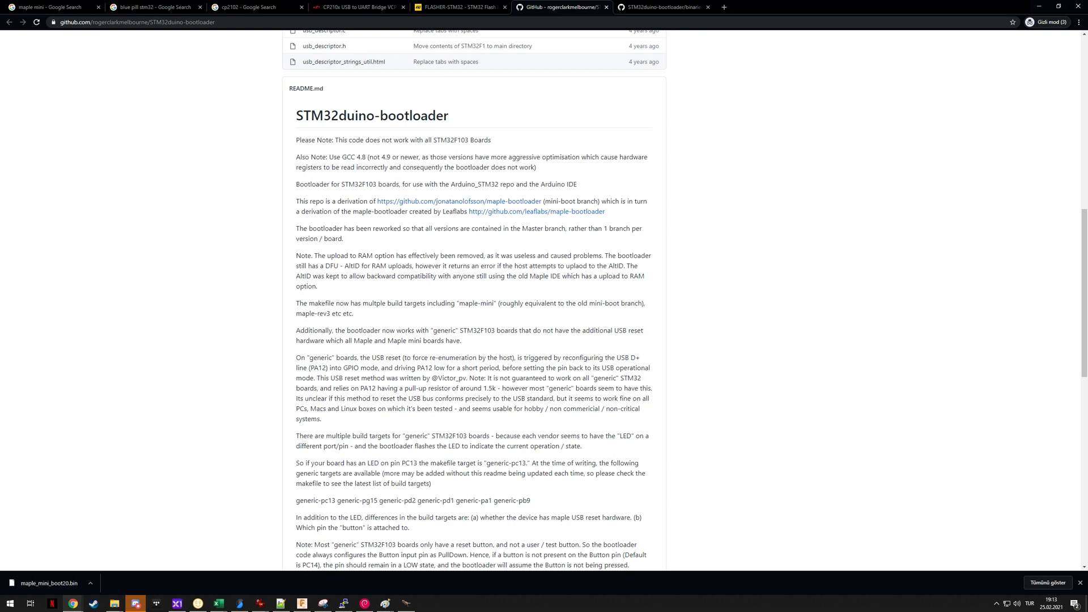
mouse_move(424, 261)
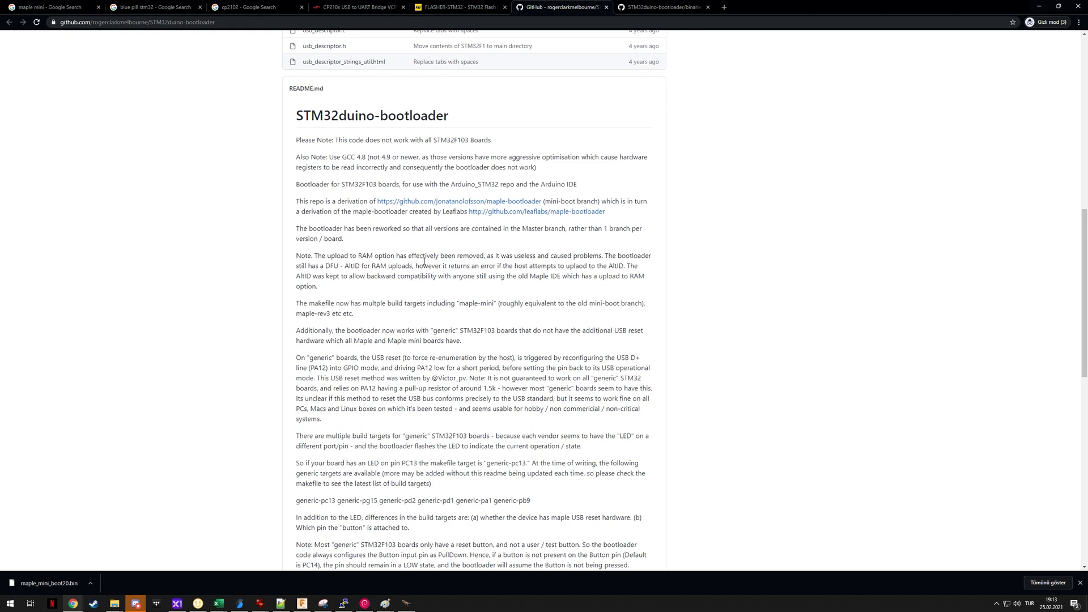
scroll(down, 3)
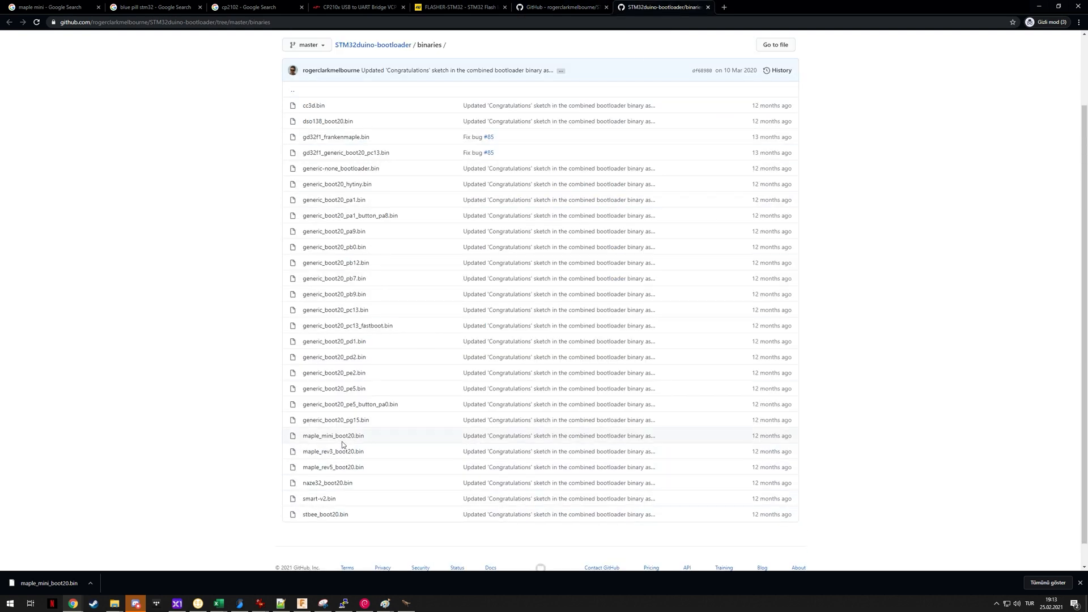
mouse_move(333, 436)
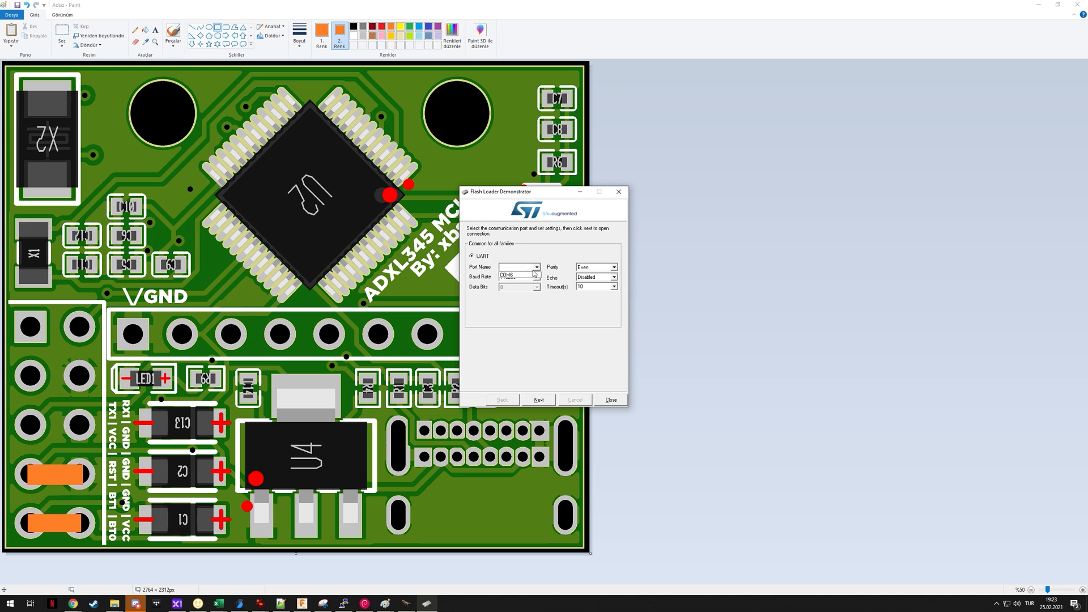
Step: Connect over COM5 at 115200 baud and reach the STM32F1 medium-density 128K target page
click(537, 268)
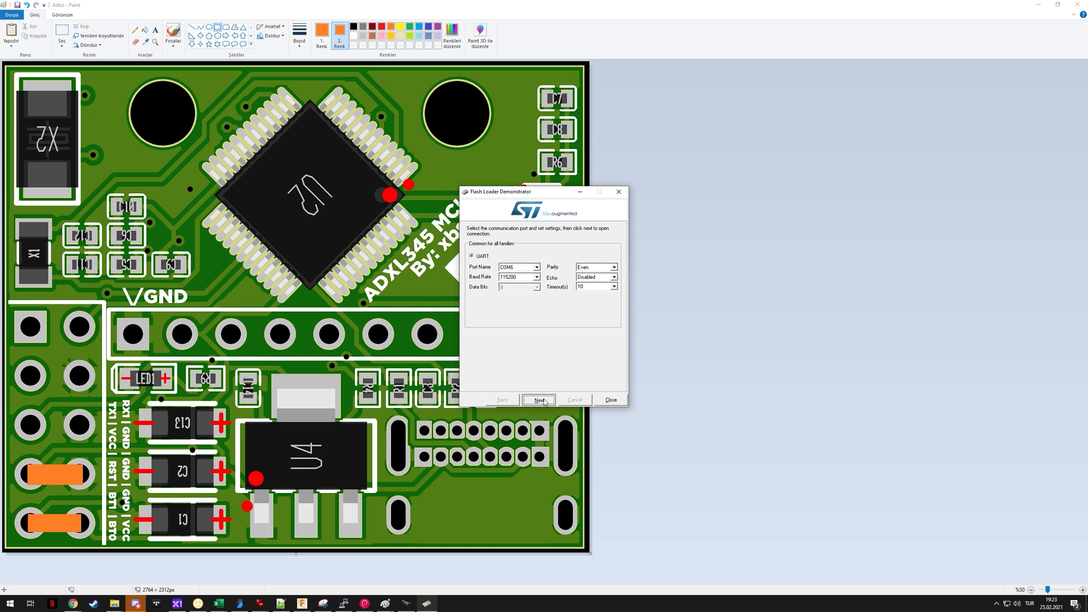
click(540, 400)
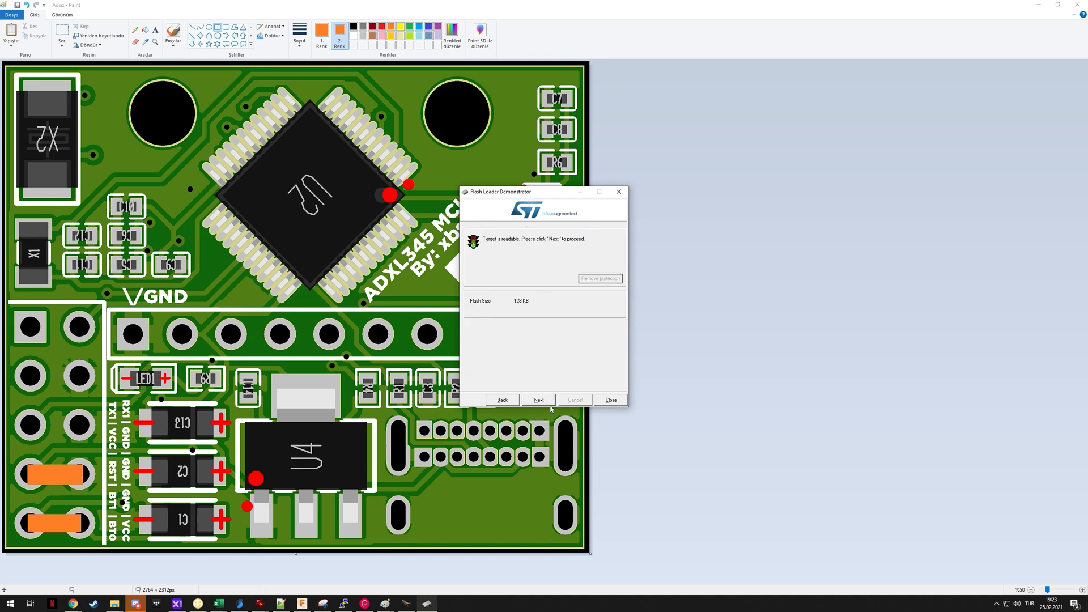
click(539, 400)
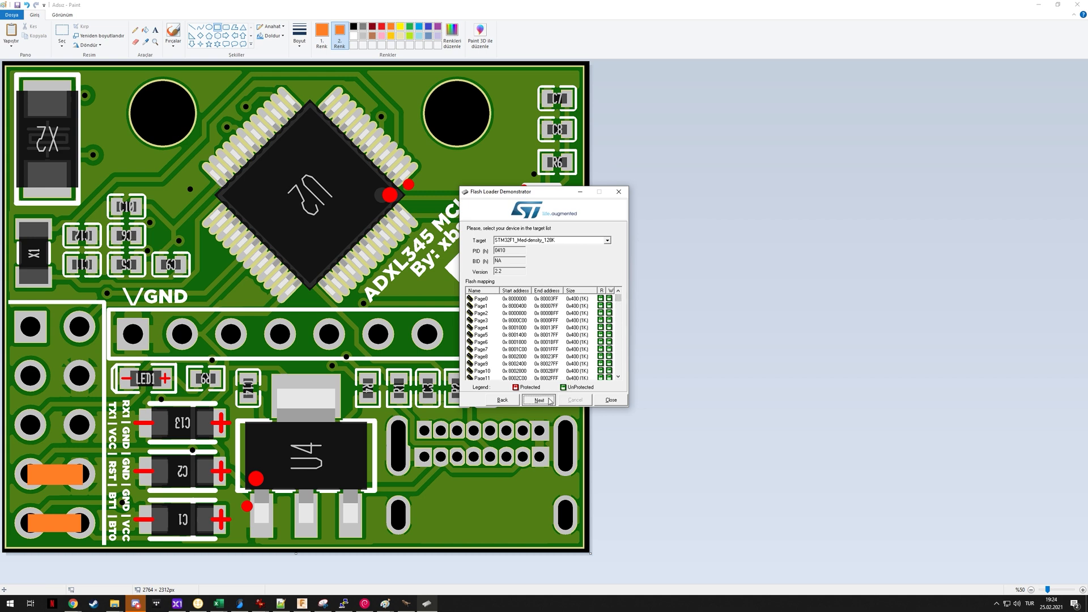
Step: Download maple_mini_boot20.bin to the STM32F1 target with verify after download and start the write
click(539, 400)
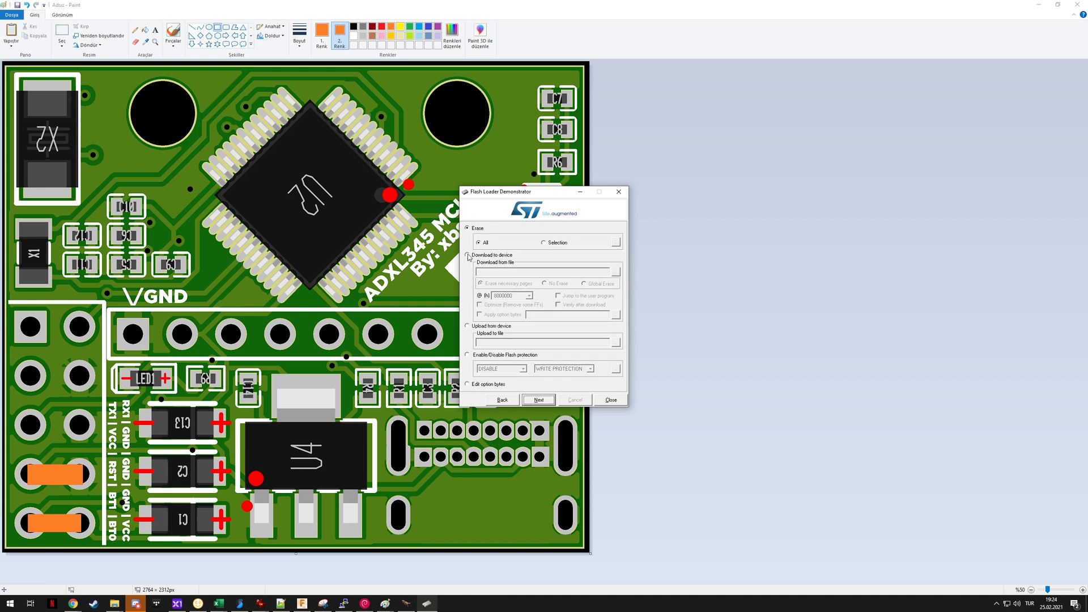
click(468, 255)
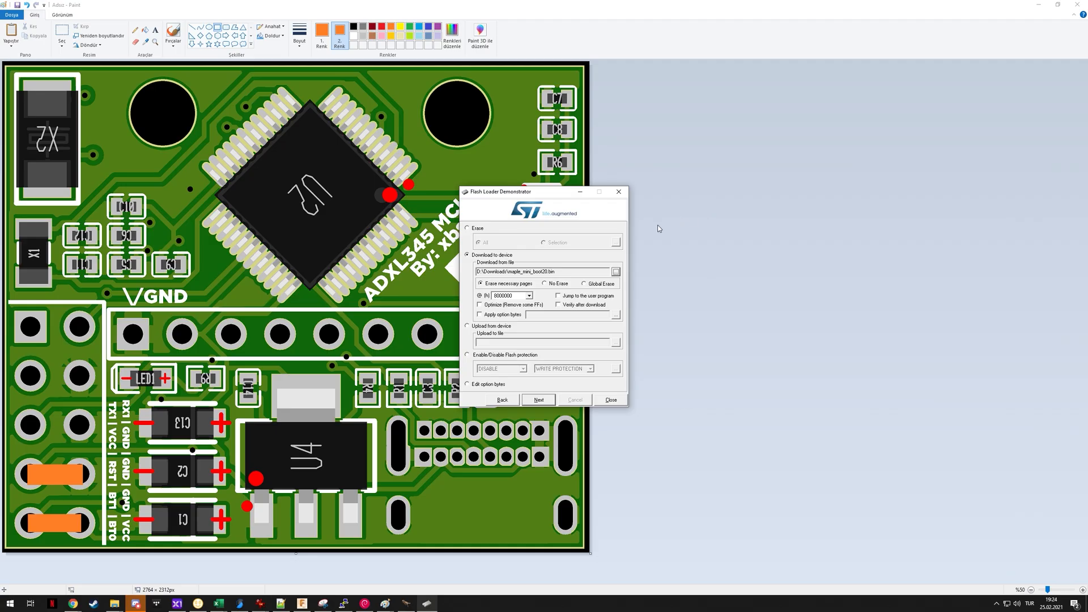
mouse_move(581, 290)
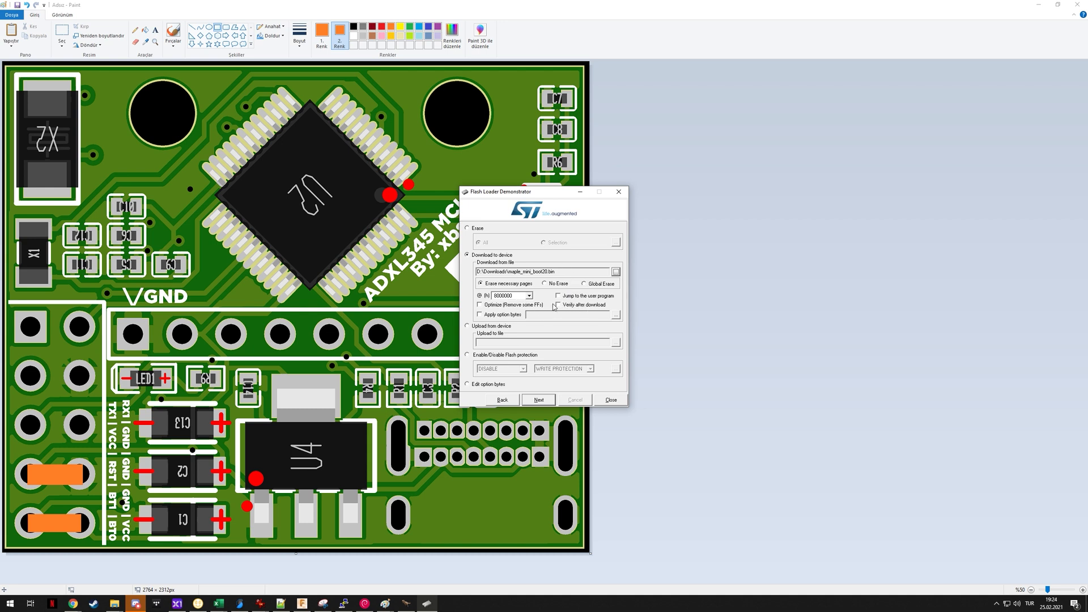
click(557, 305)
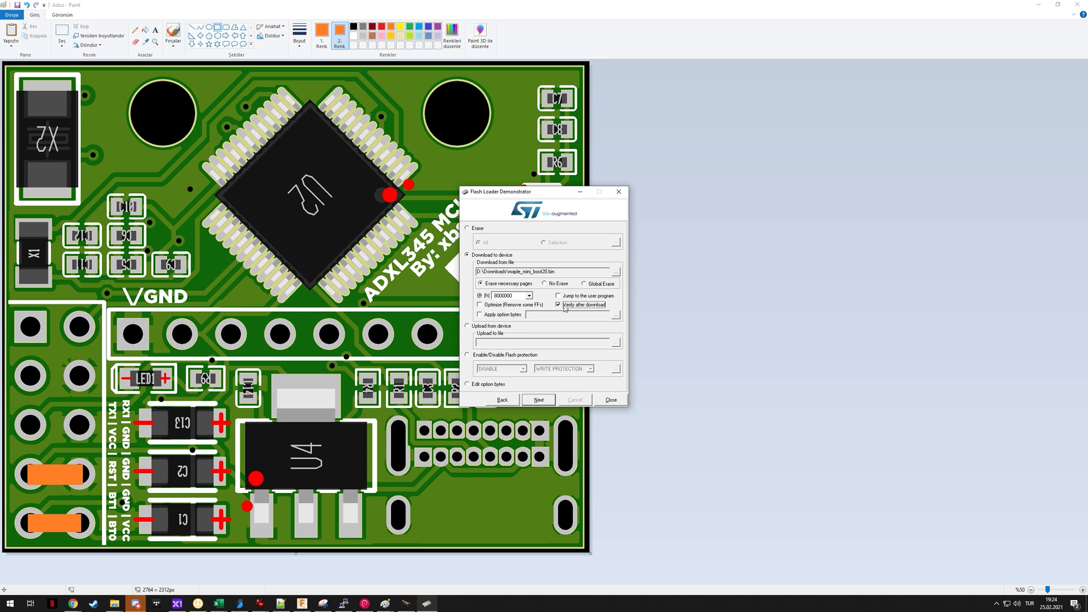
mouse_move(586, 332)
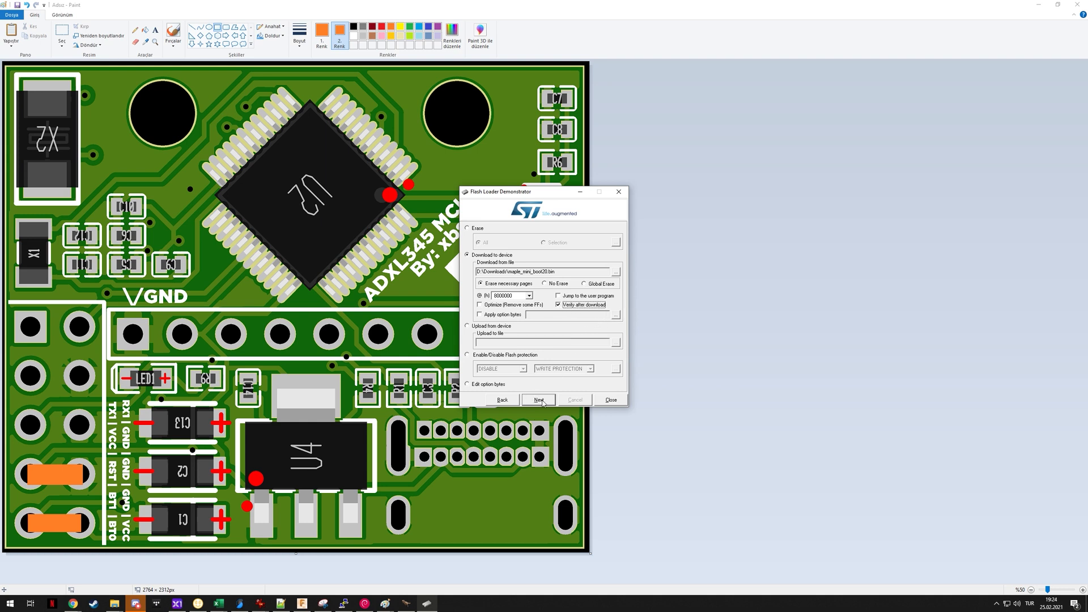
click(538, 400)
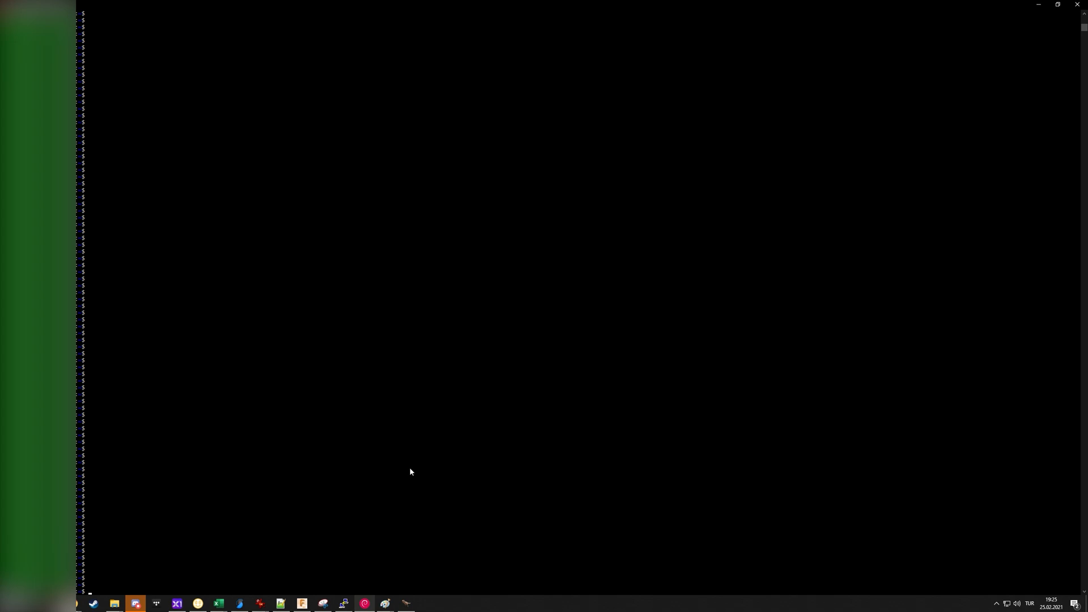
Step: In the klipper folder run make clean and launch make menuconfig
text(cd k1)
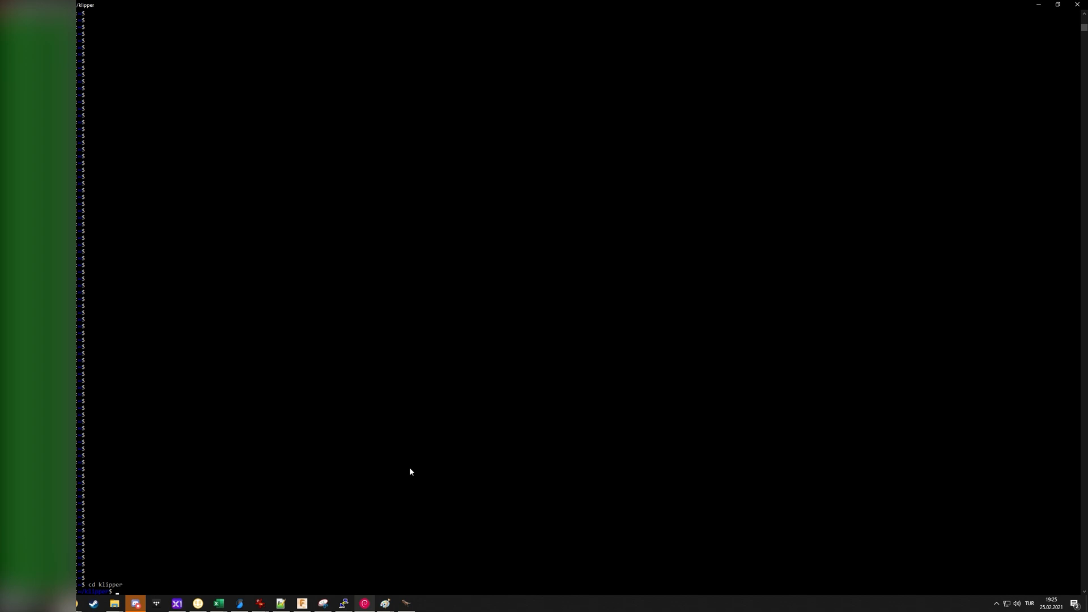
text(make)
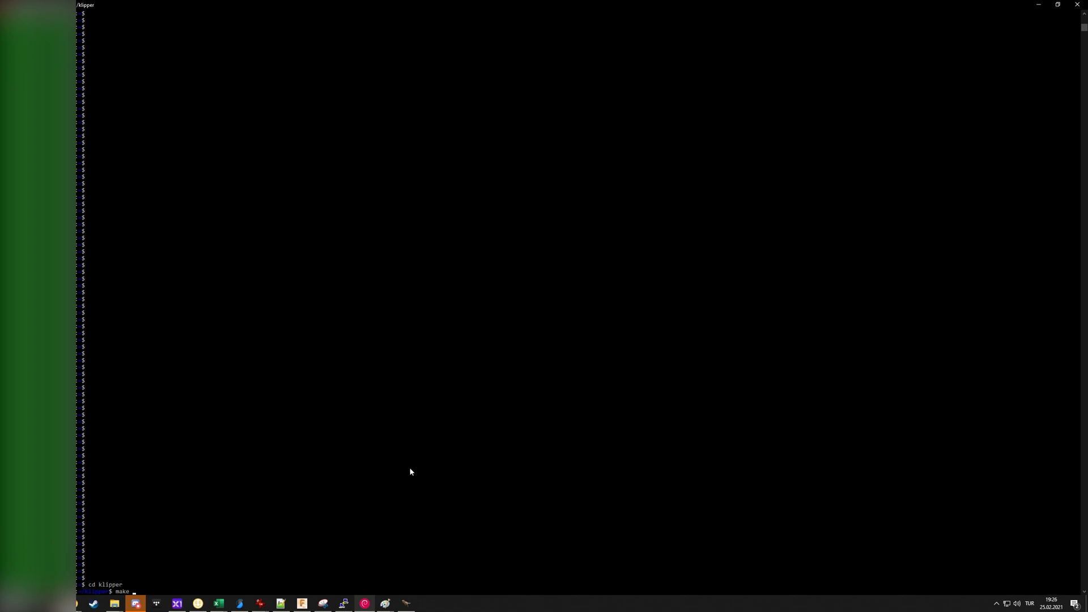
text(clean)
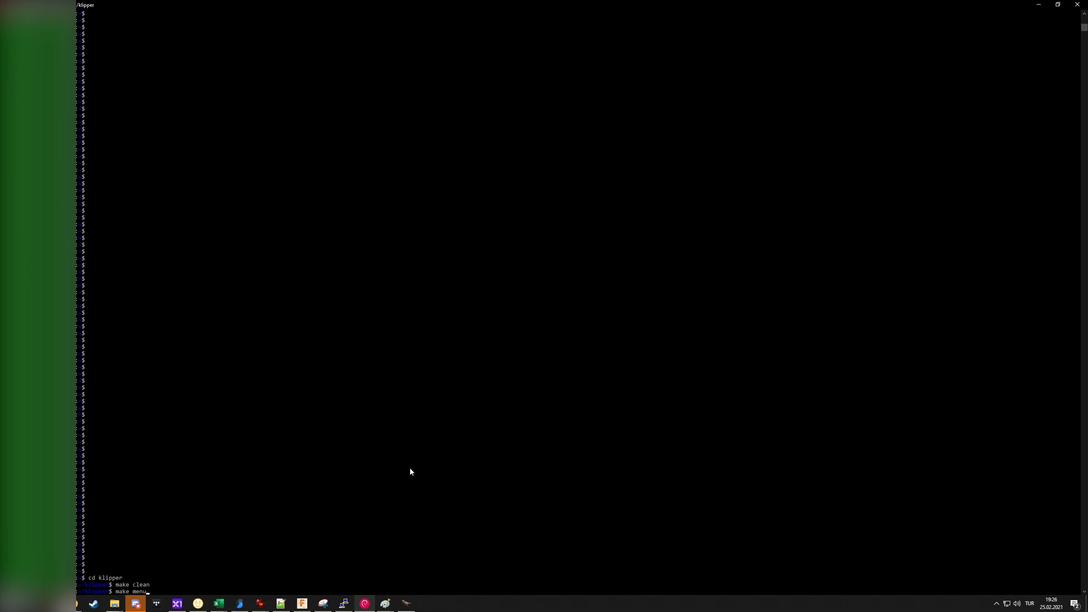
text(config)
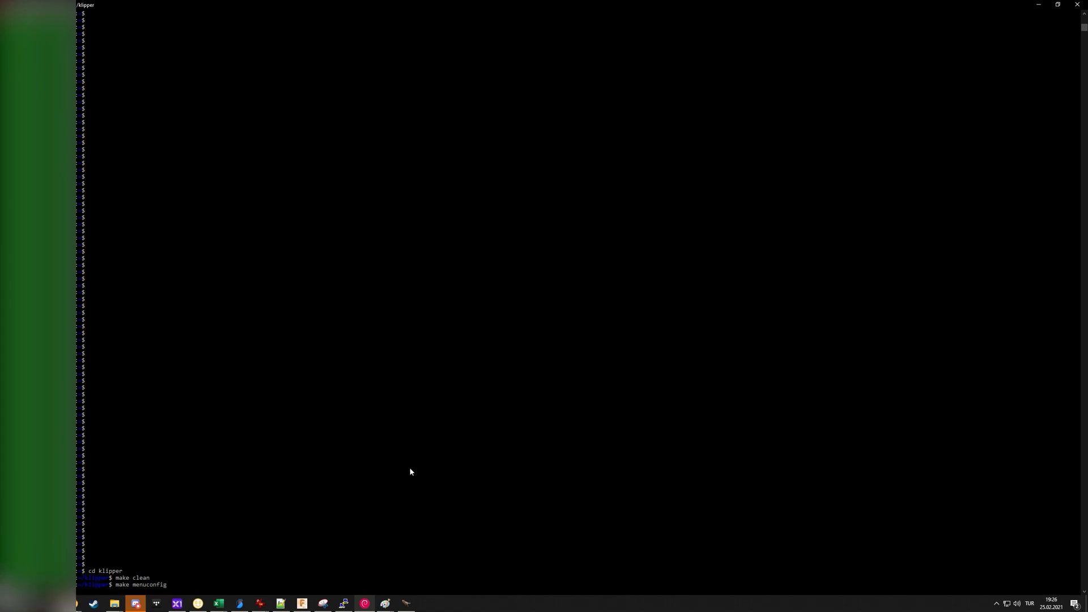
key(enter)
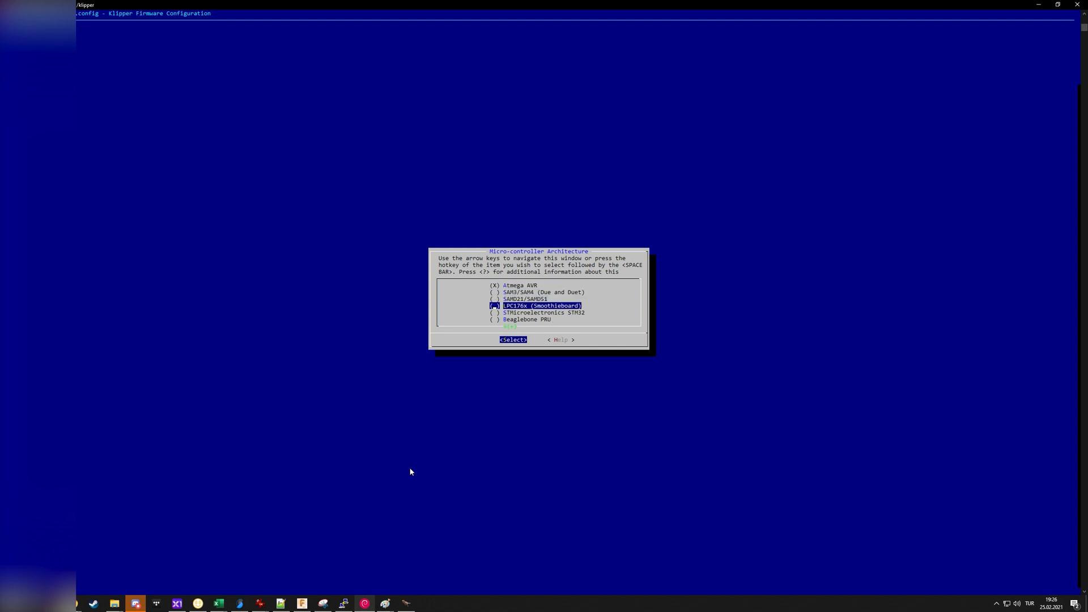
Step: Choose STM32F103 with the 8KiB stm32duino bootloader and USB communication, then save and exit
key(down)
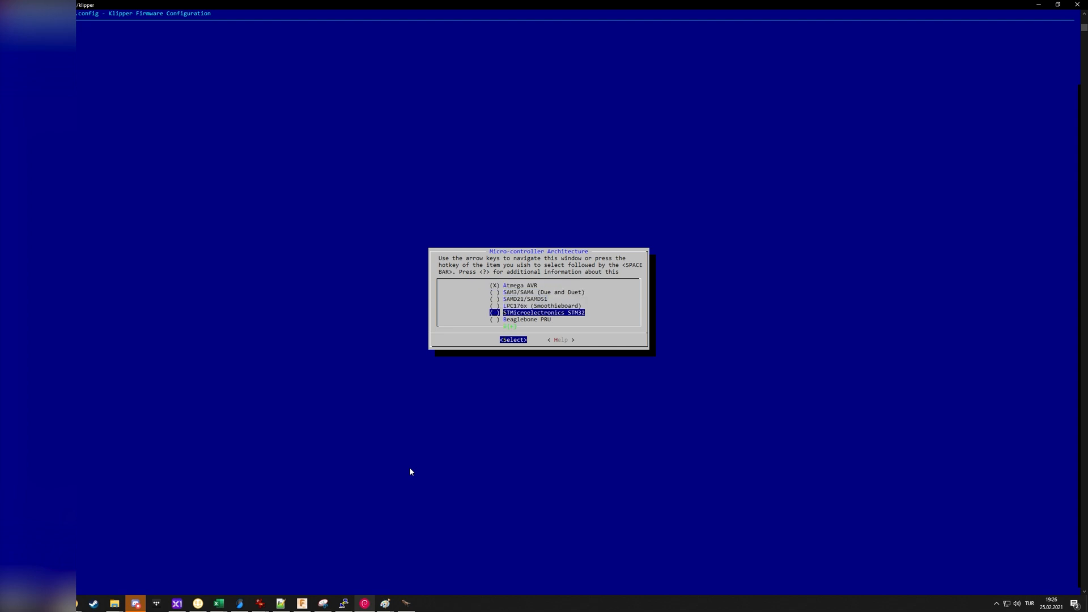
click(514, 339)
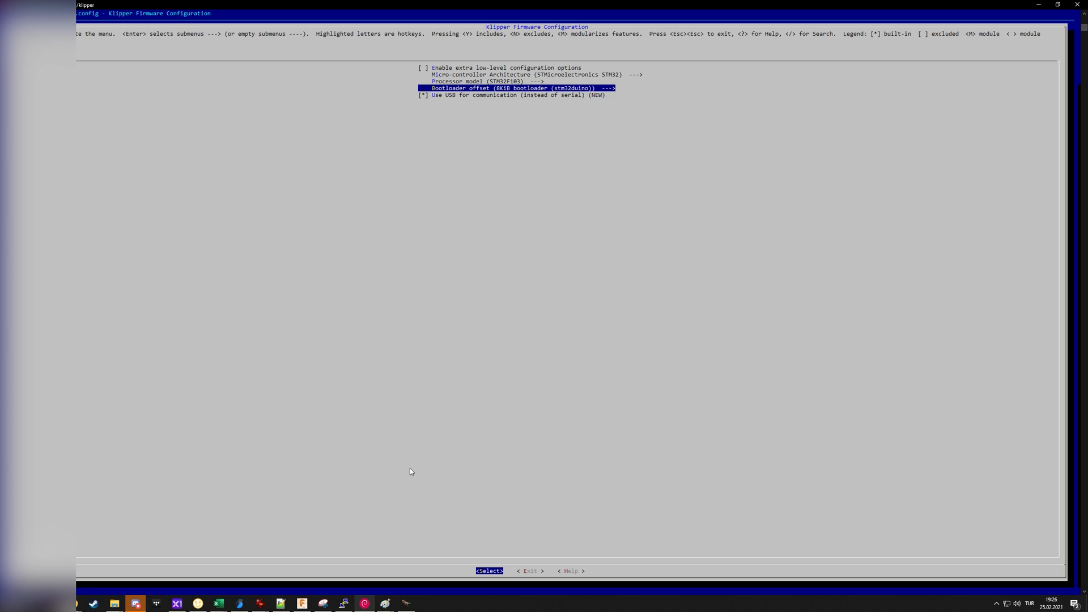
key(Down)
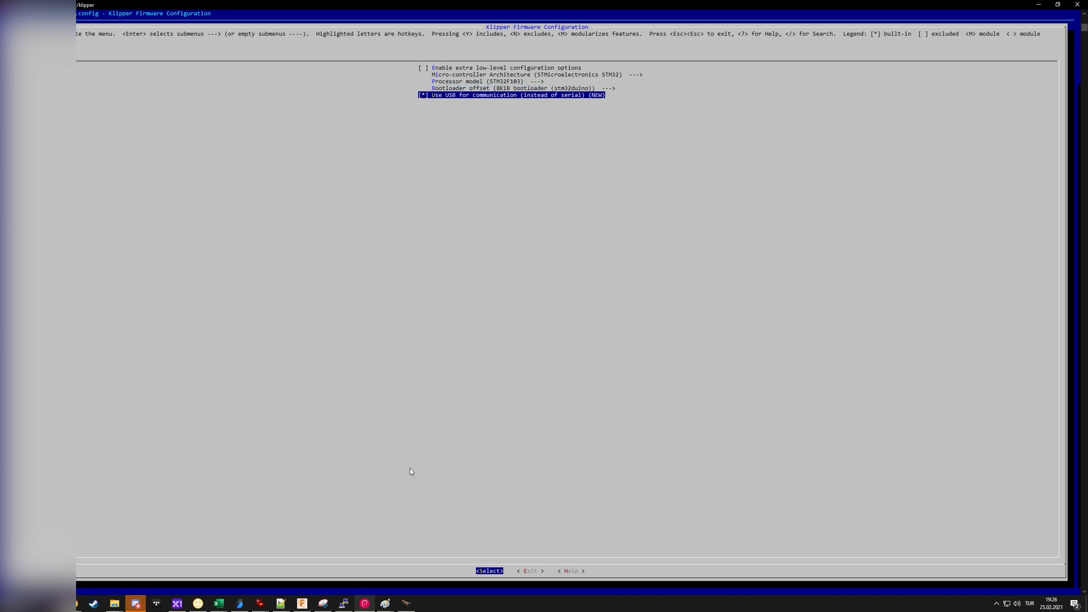
key(up)
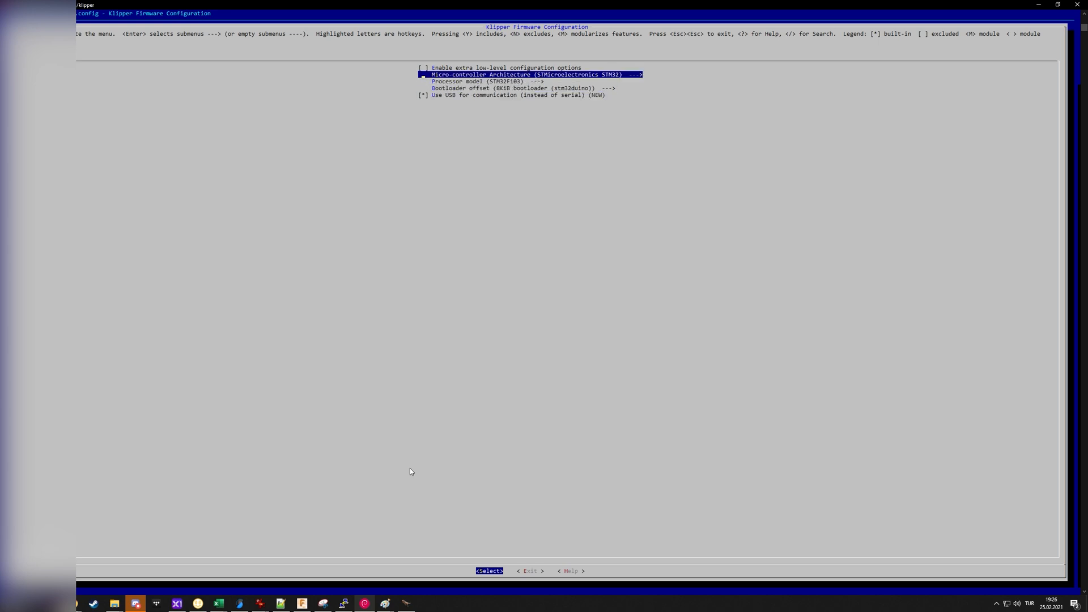
key(Down)
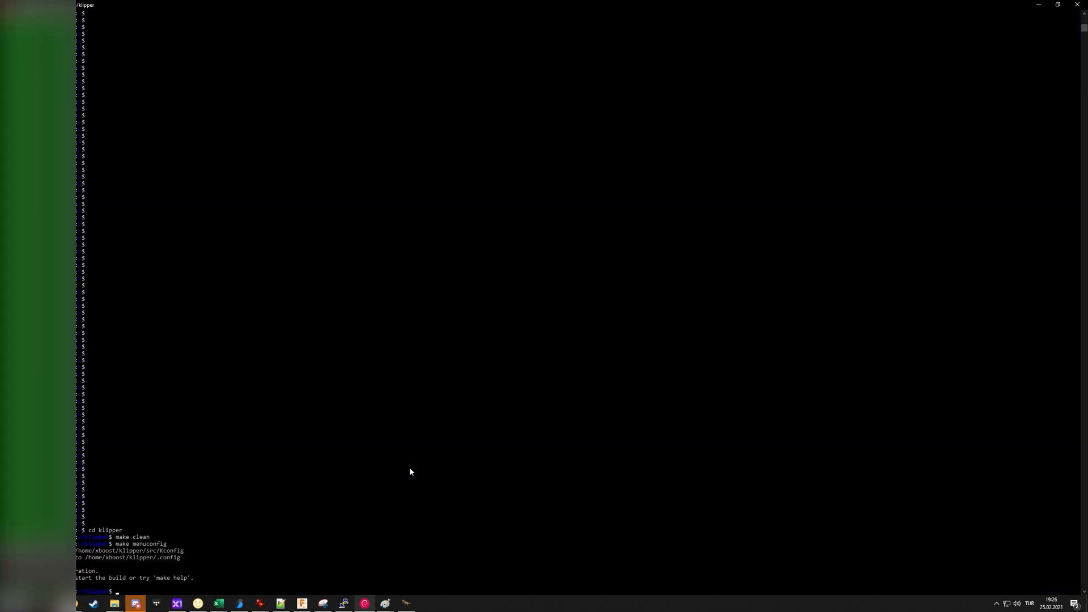
Step: Build the configured Klipper firmware with make
text(make)
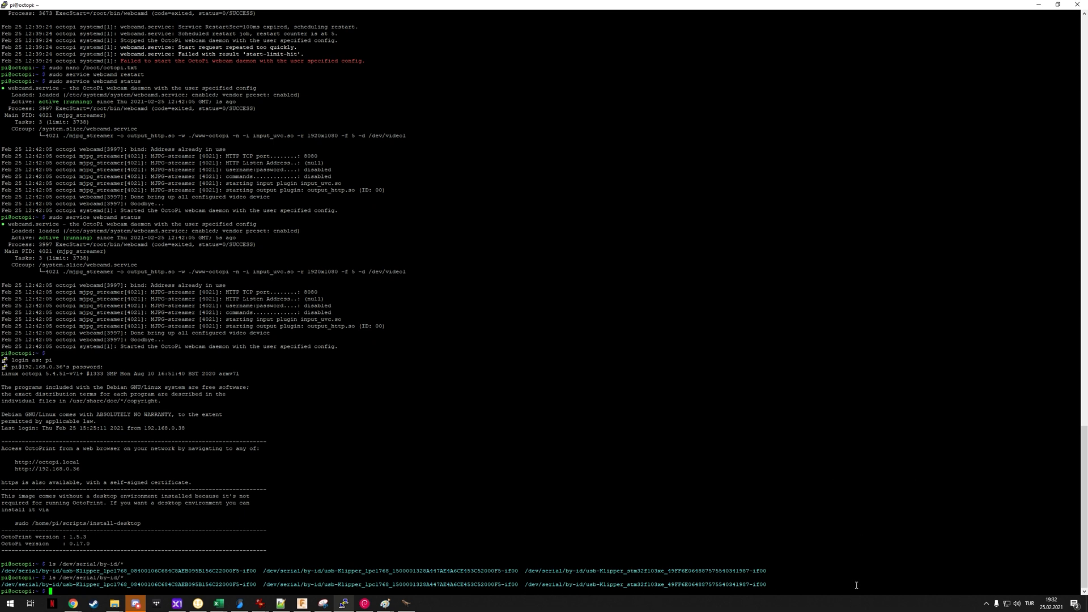
Step: Begin the nano command to edit printer.cfg at the OctoPi prompt
text(nano)
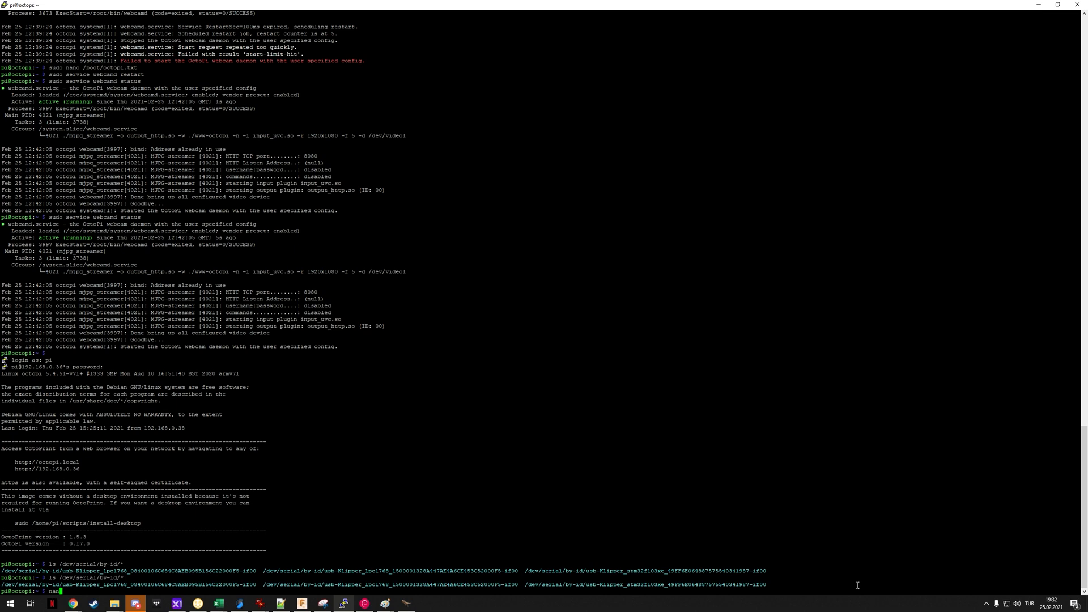
text(prin)
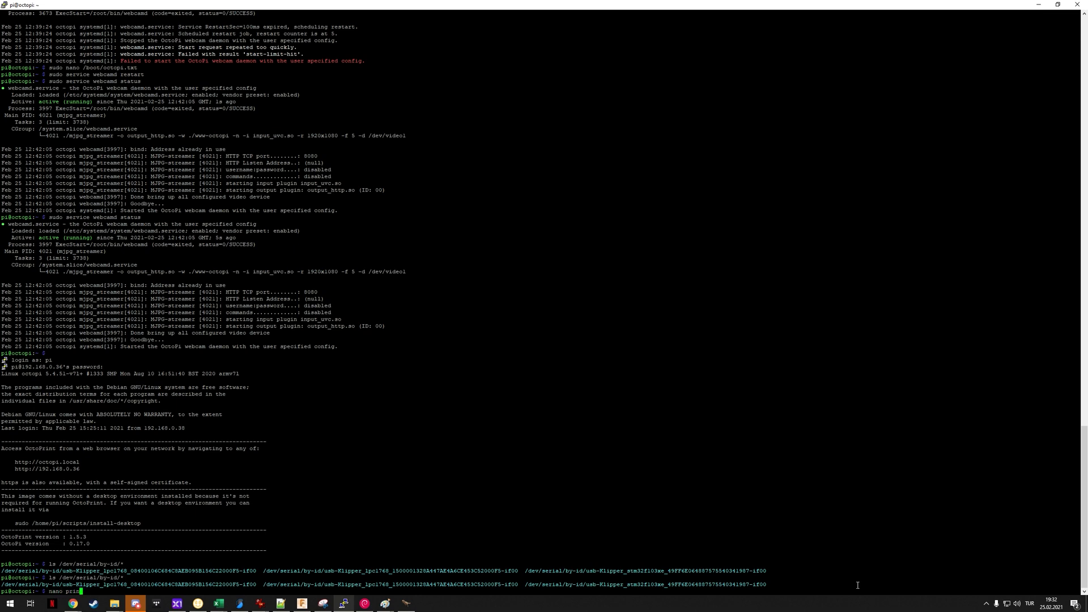